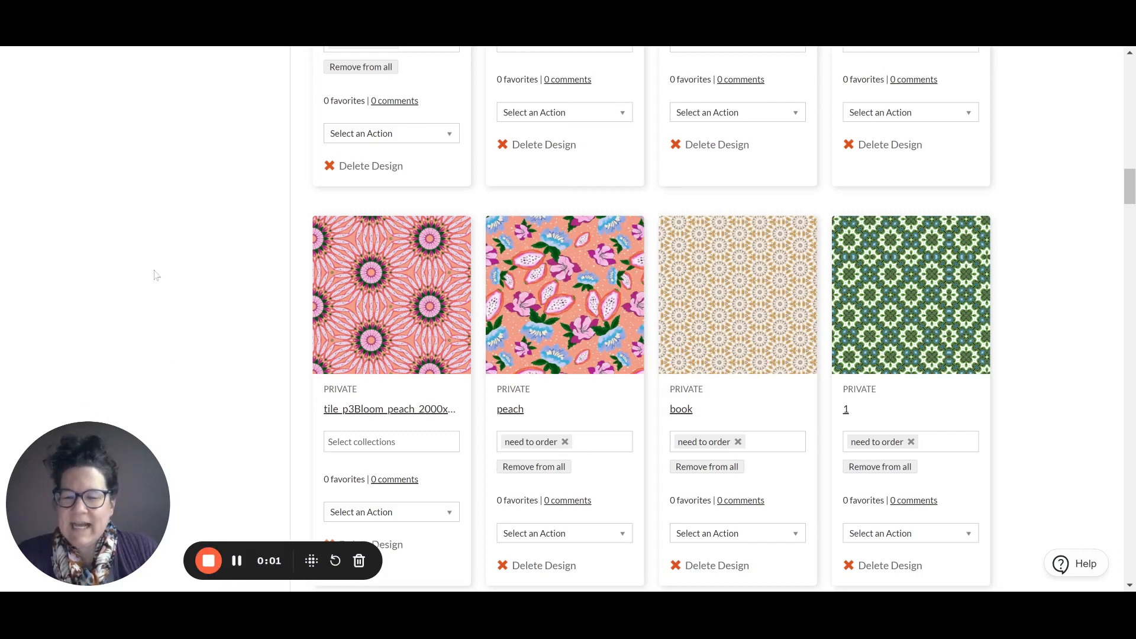
mouse_move(156, 371)
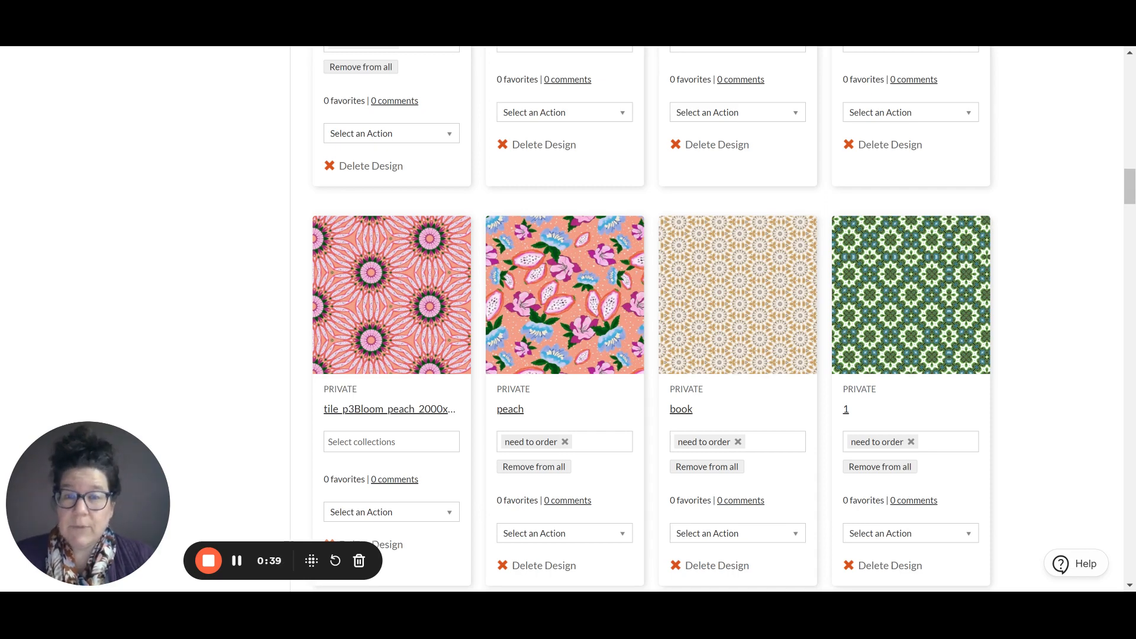
mouse_move(174, 436)
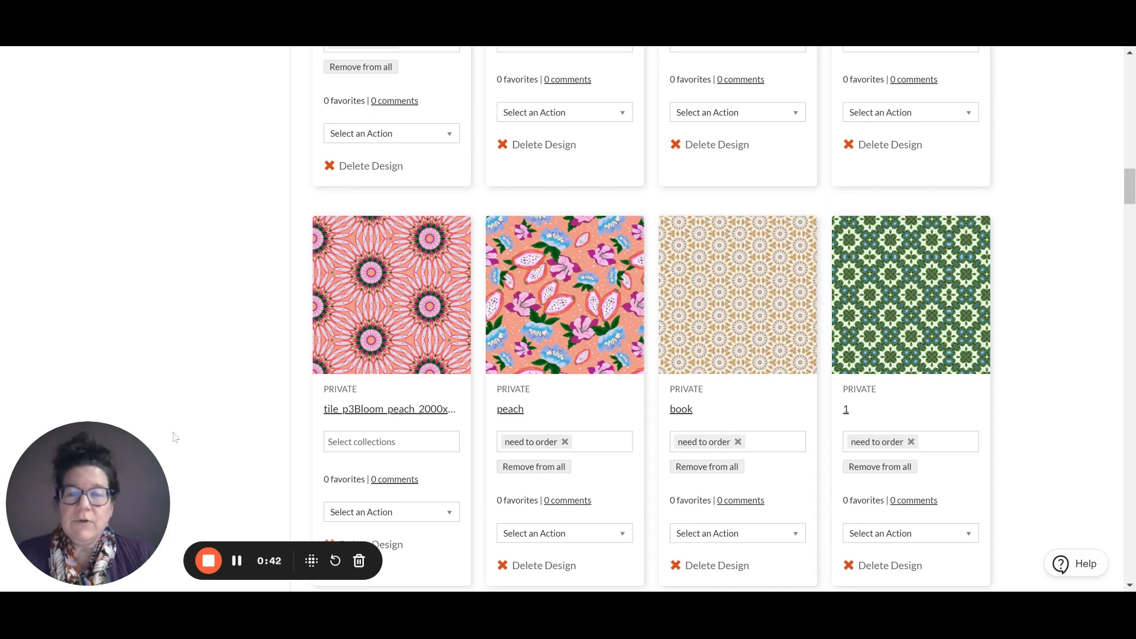
Step: Browse the design library and open the Royal Purple Bird Among Flowers design page
scroll(down, 3)
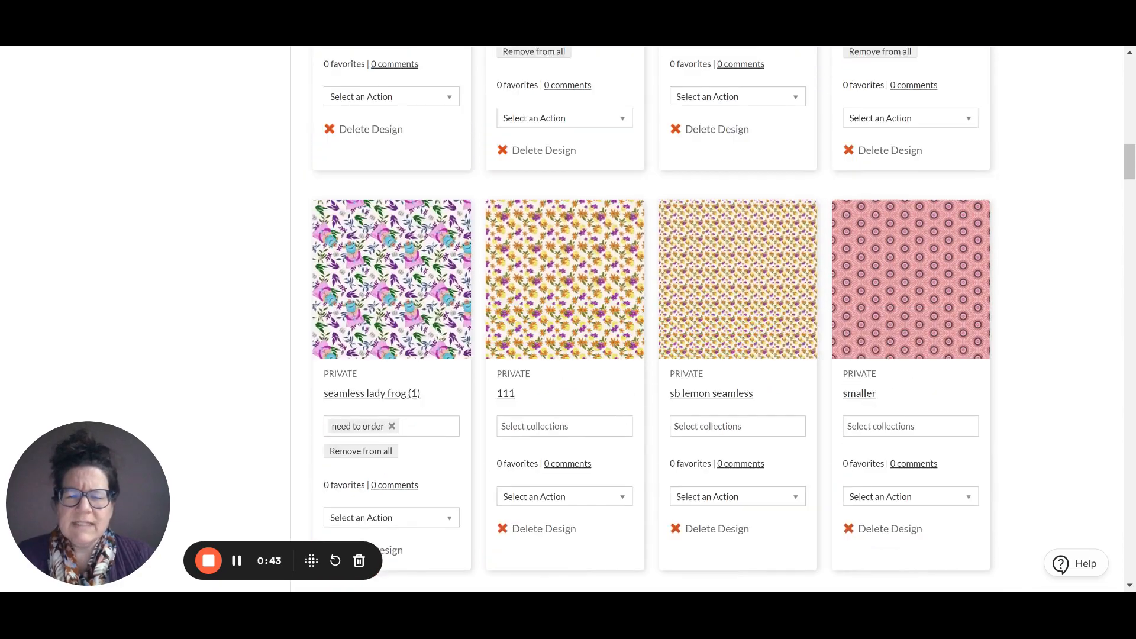
scroll(down, 3)
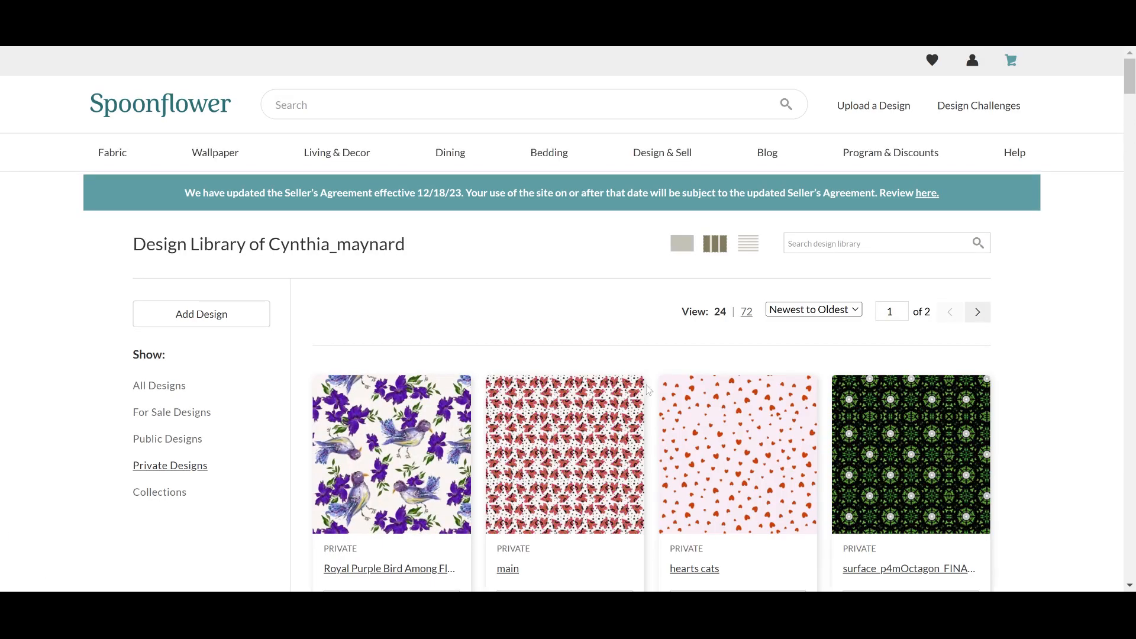
scroll(down, 3)
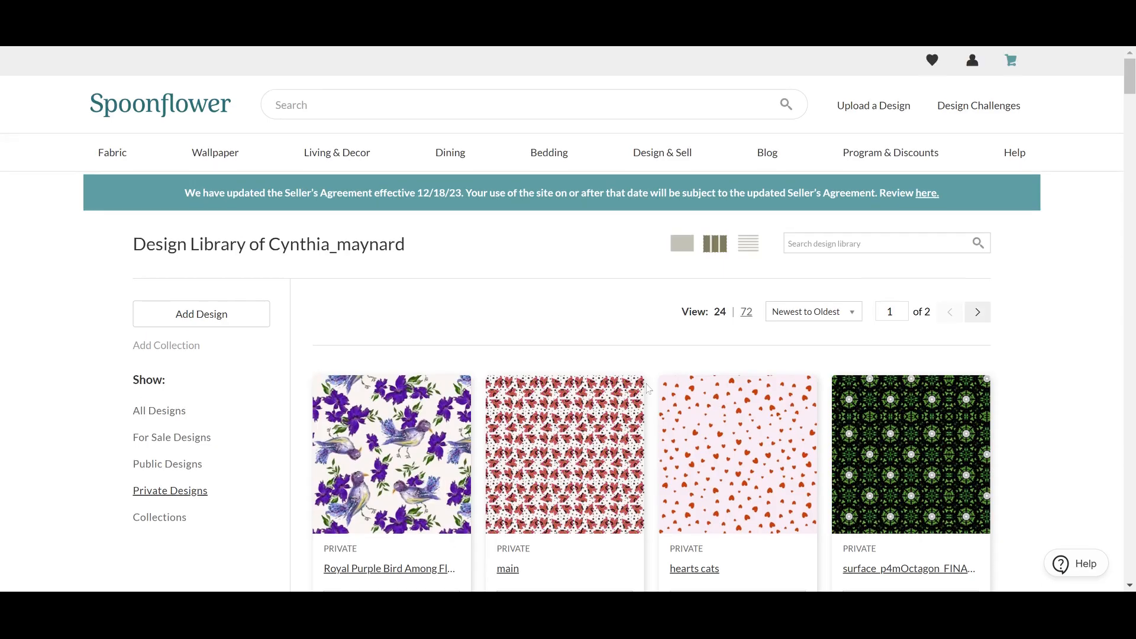
scroll(down, 3)
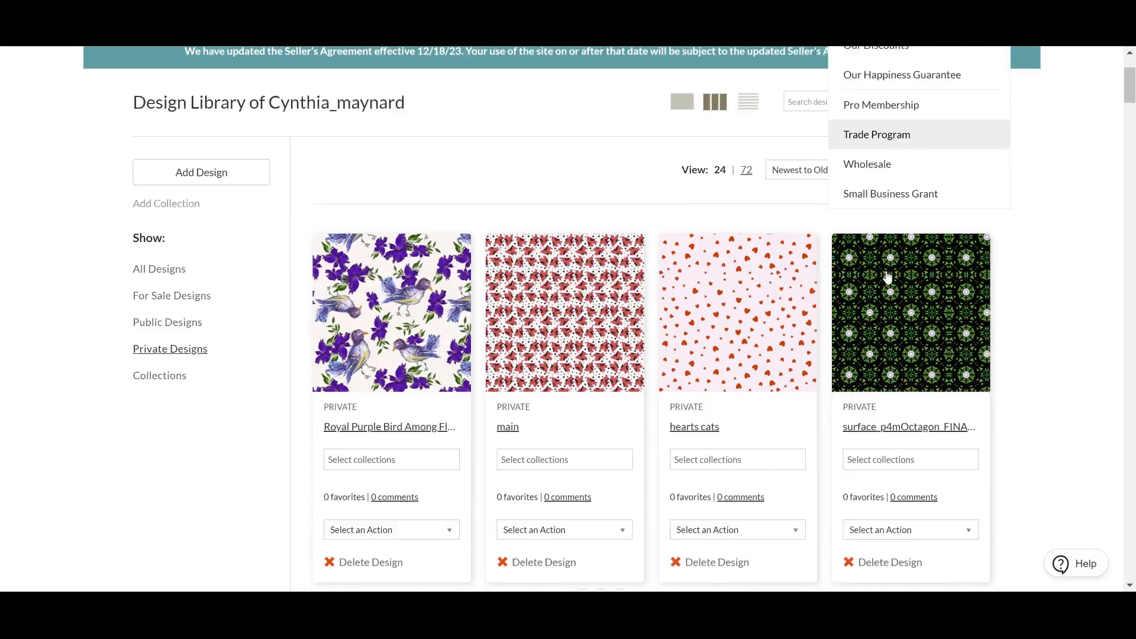
scroll(down, 3)
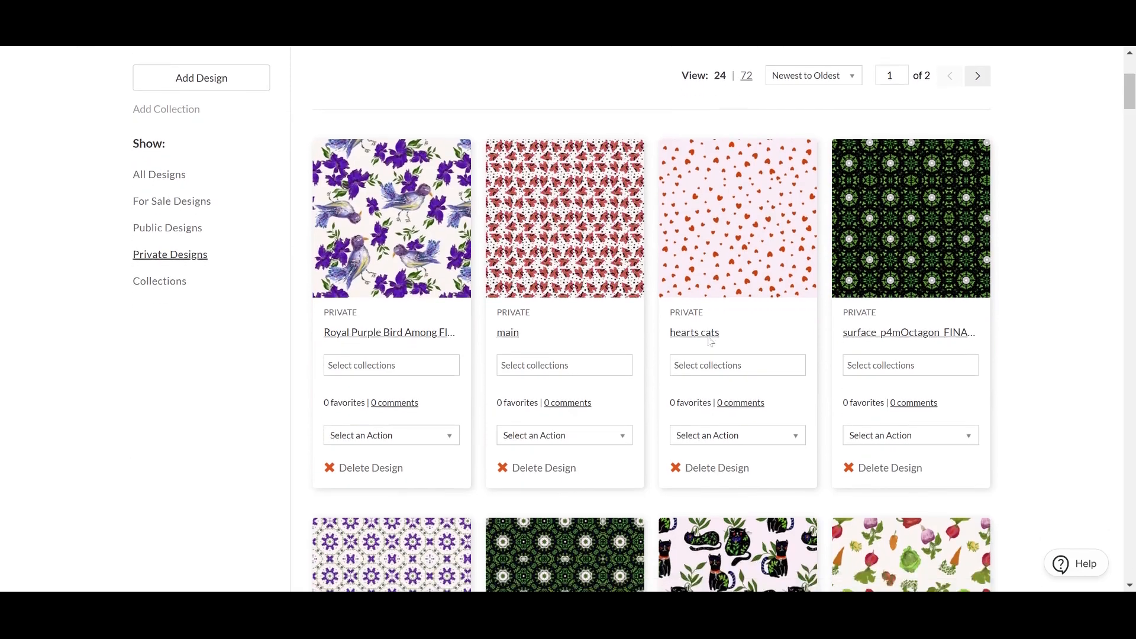
scroll(down, 3)
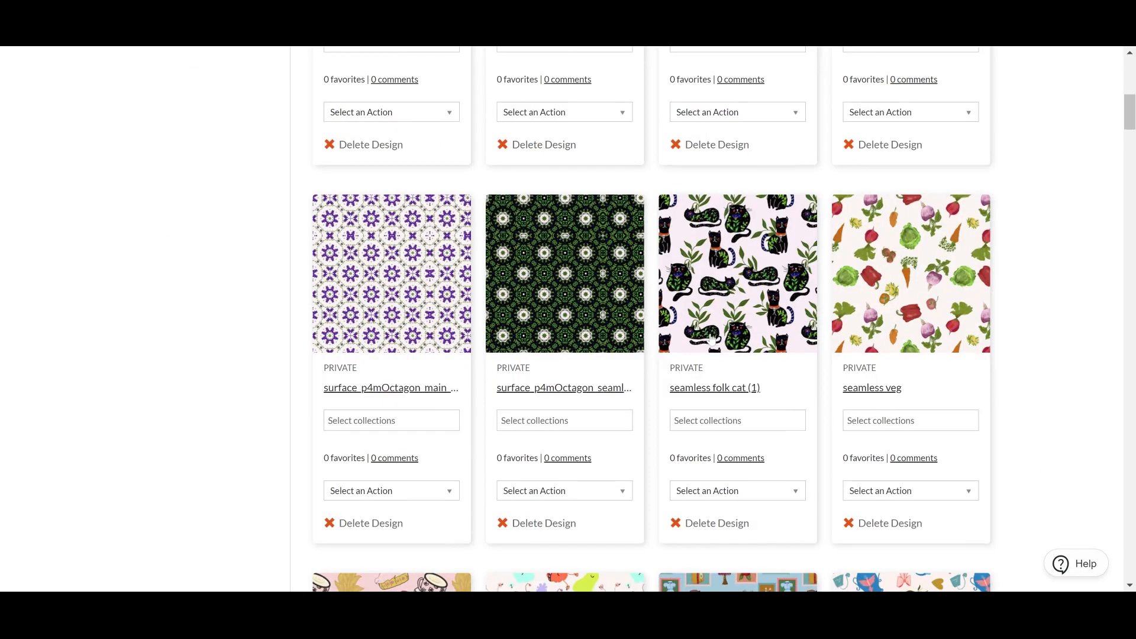
scroll(down, 3)
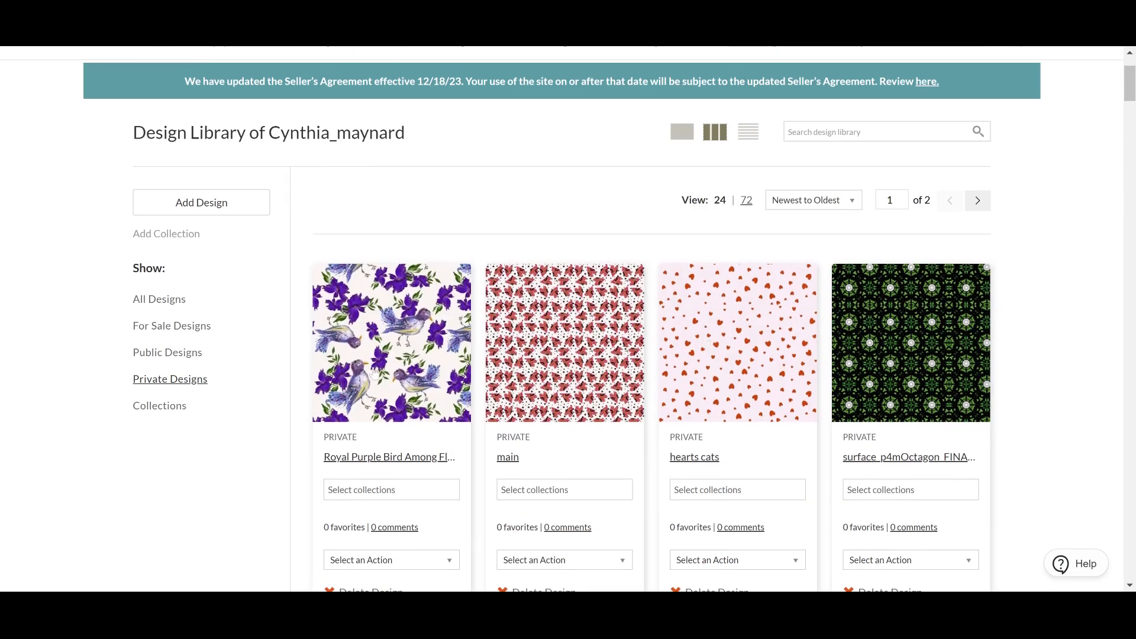
mouse_move(374, 377)
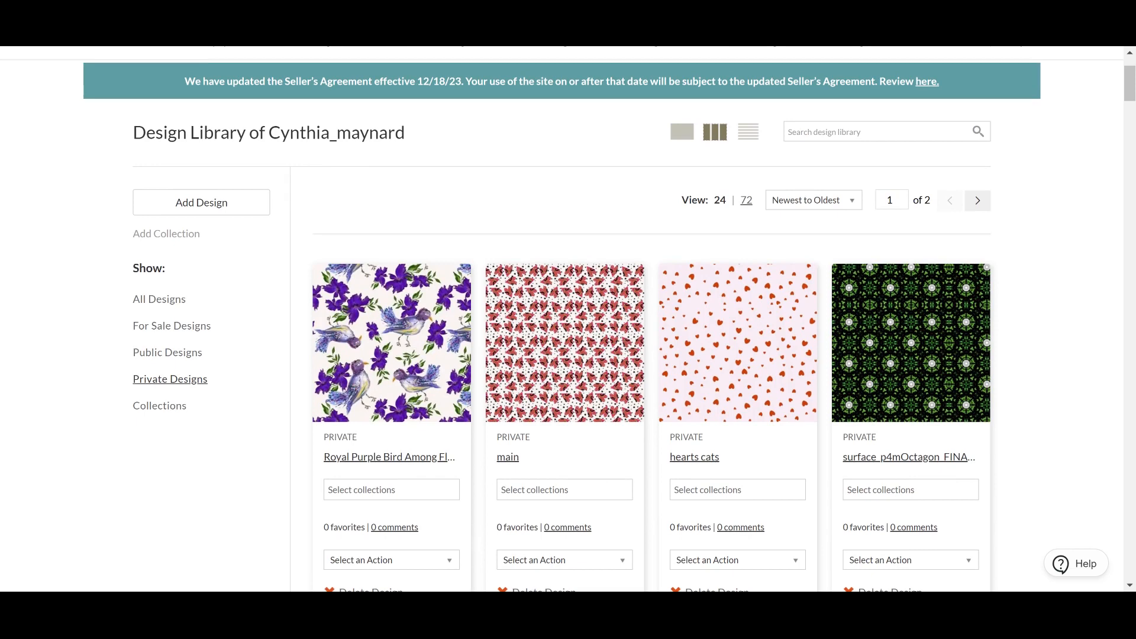
click(390, 456)
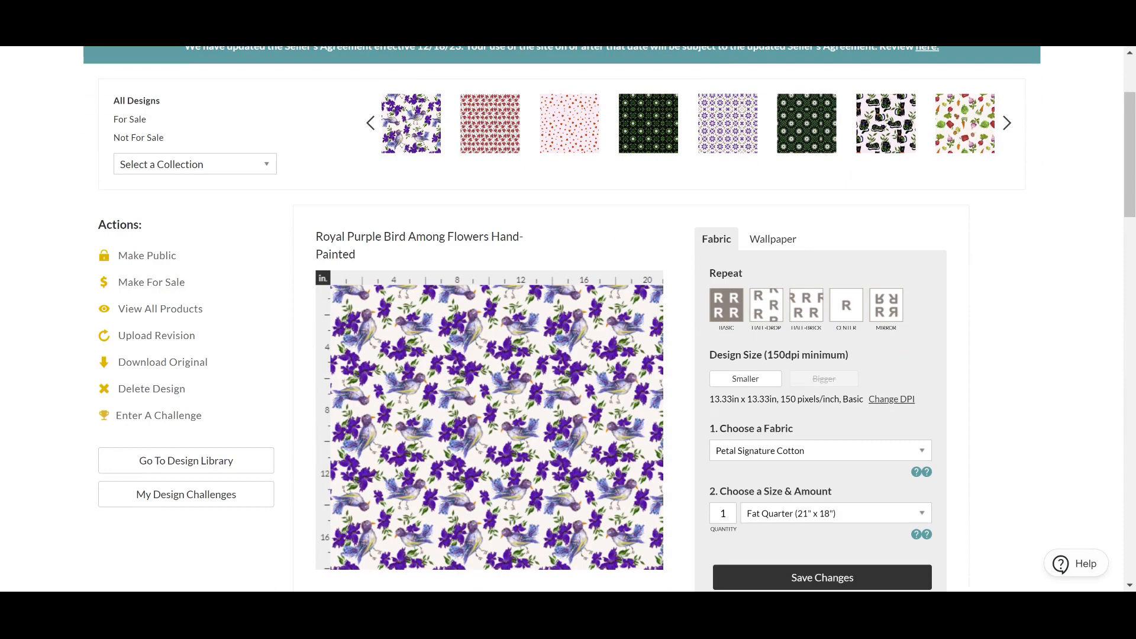
Step: Choose Test Swatch (8" x 8") in the size & amount dropdown to preview the design
scroll(down, 3)
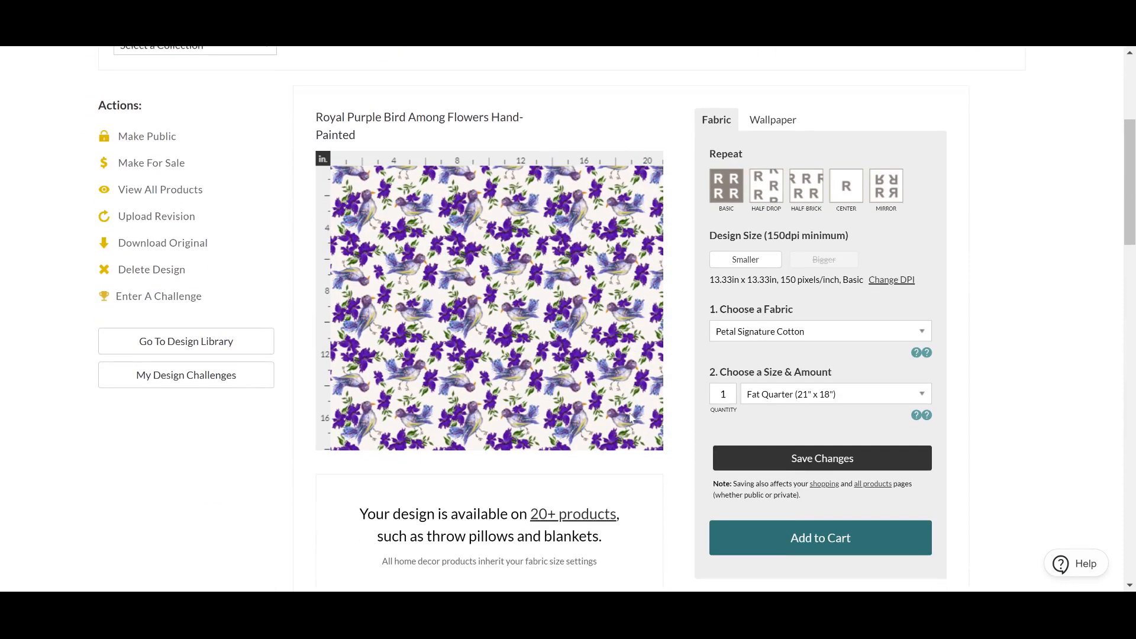
scroll(down, 3)
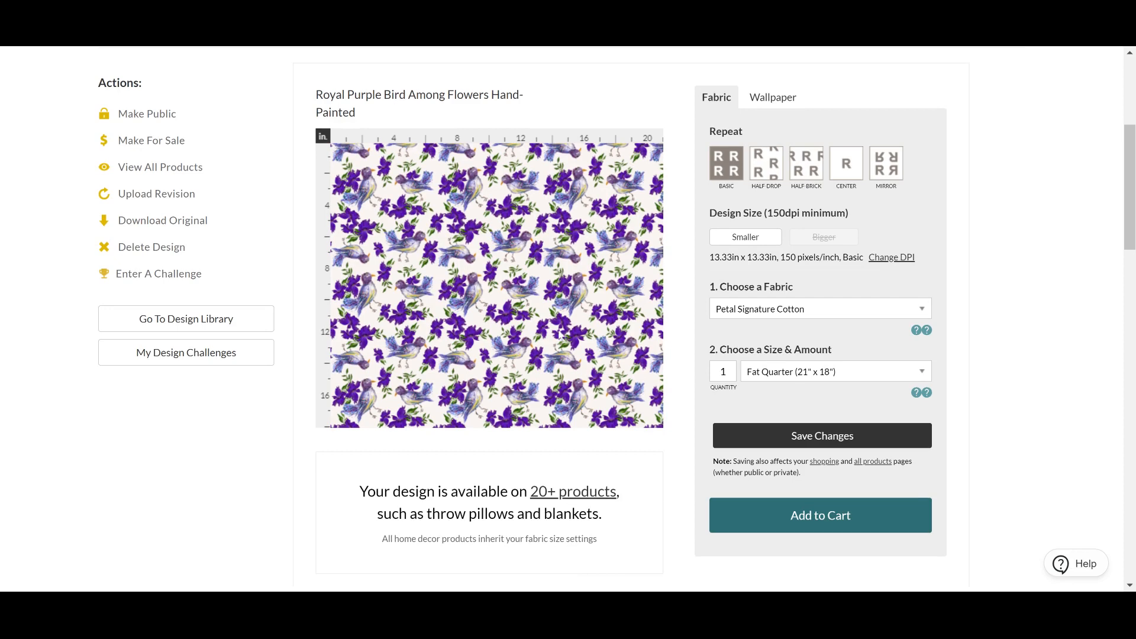
scroll(down, 3)
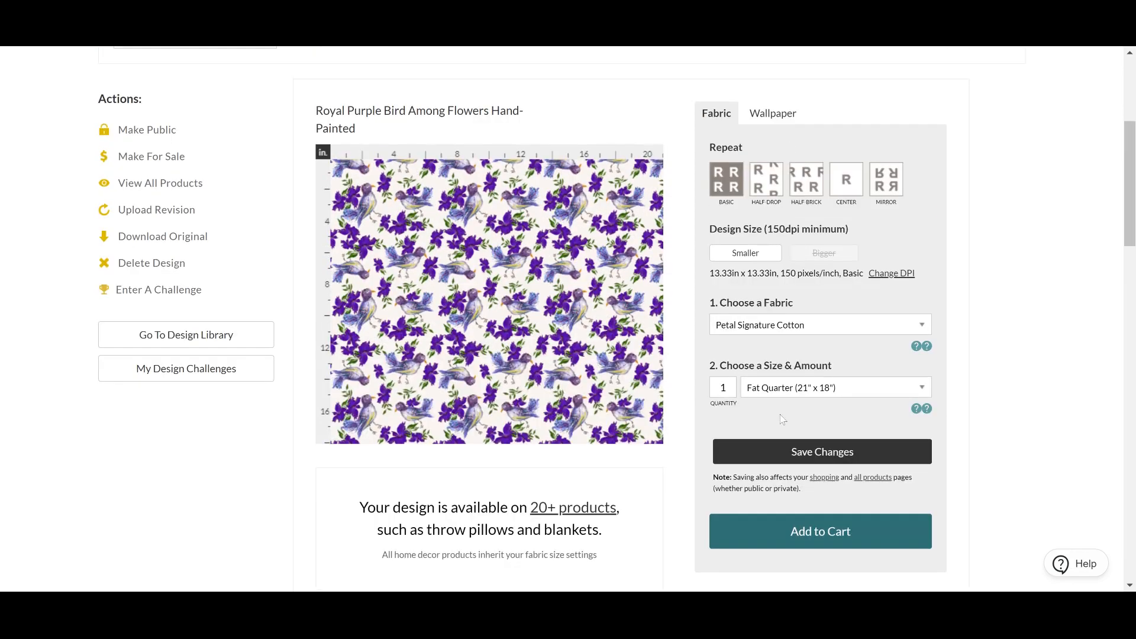
mouse_move(775, 122)
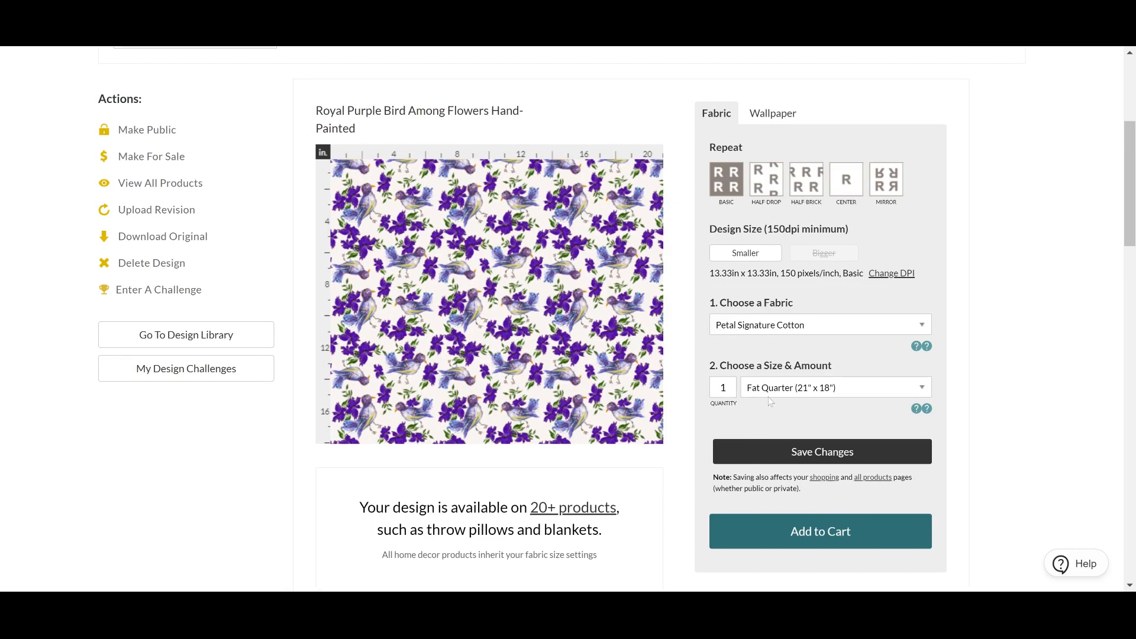
click(833, 387)
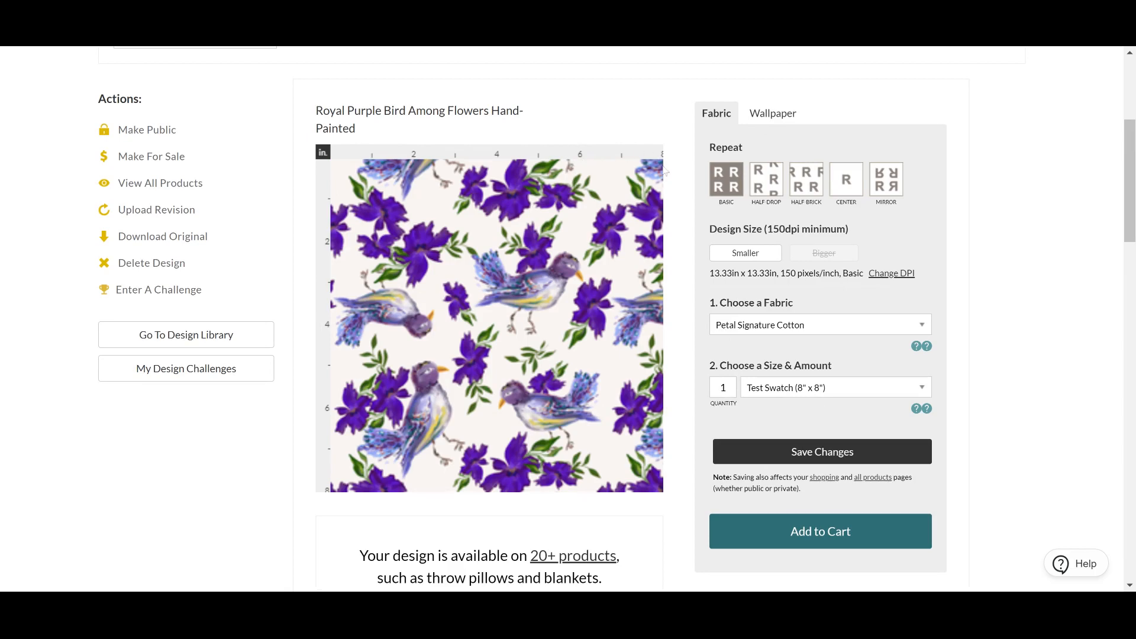
mouse_move(600, 336)
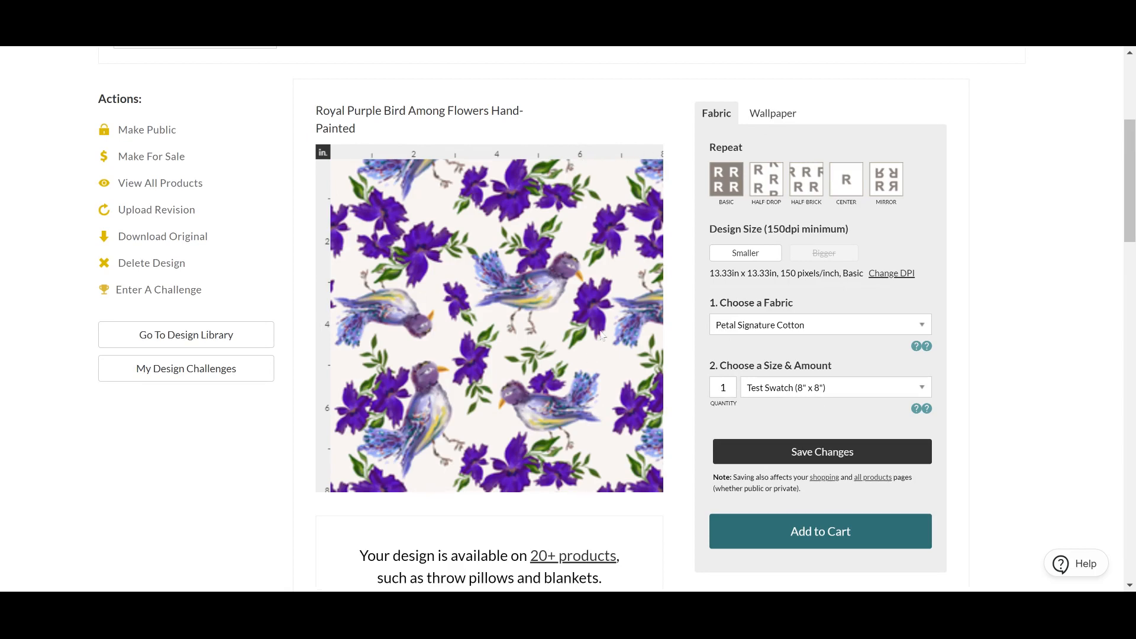
scroll(down, 3)
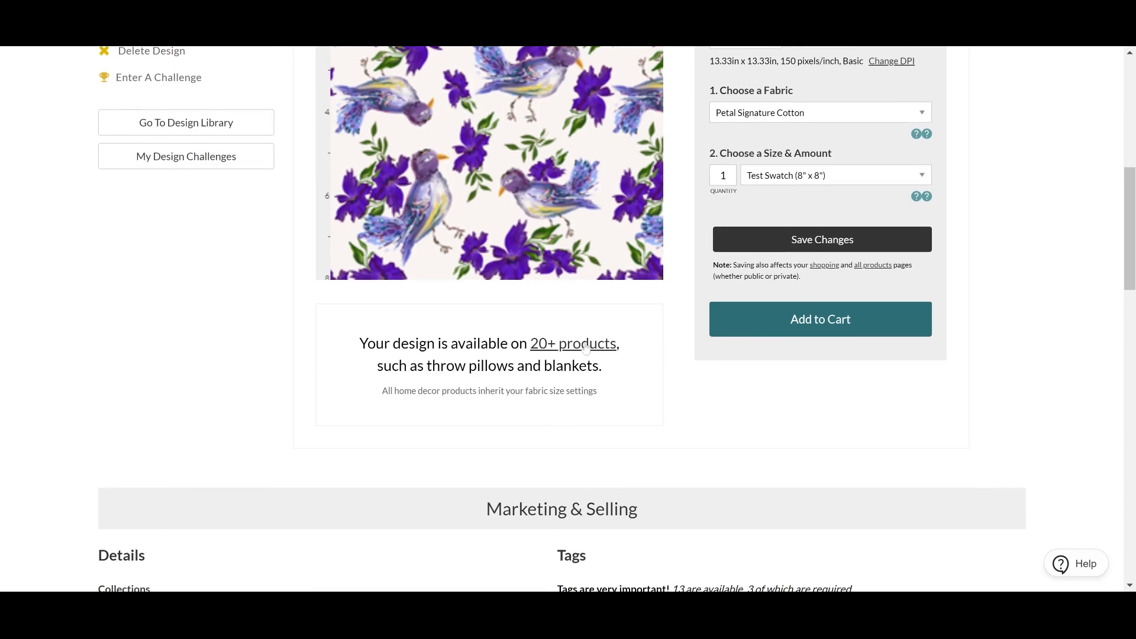
Step: Scroll down to the Marketing & Selling section and the Sell checkboxes of the bird design
scroll(down, 3)
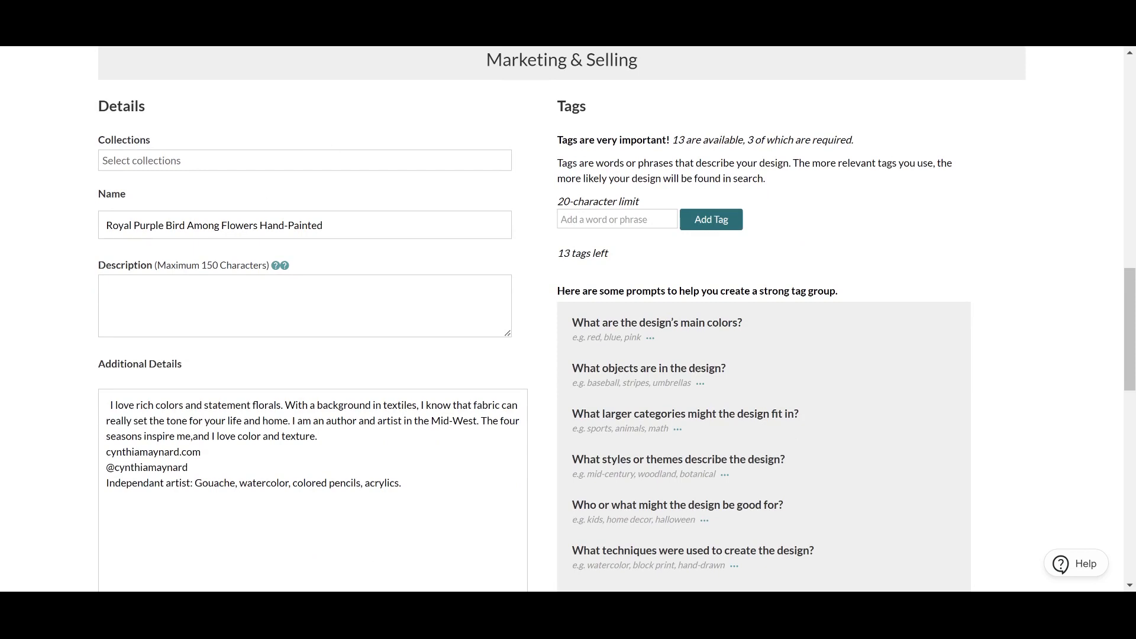
mouse_move(632, 249)
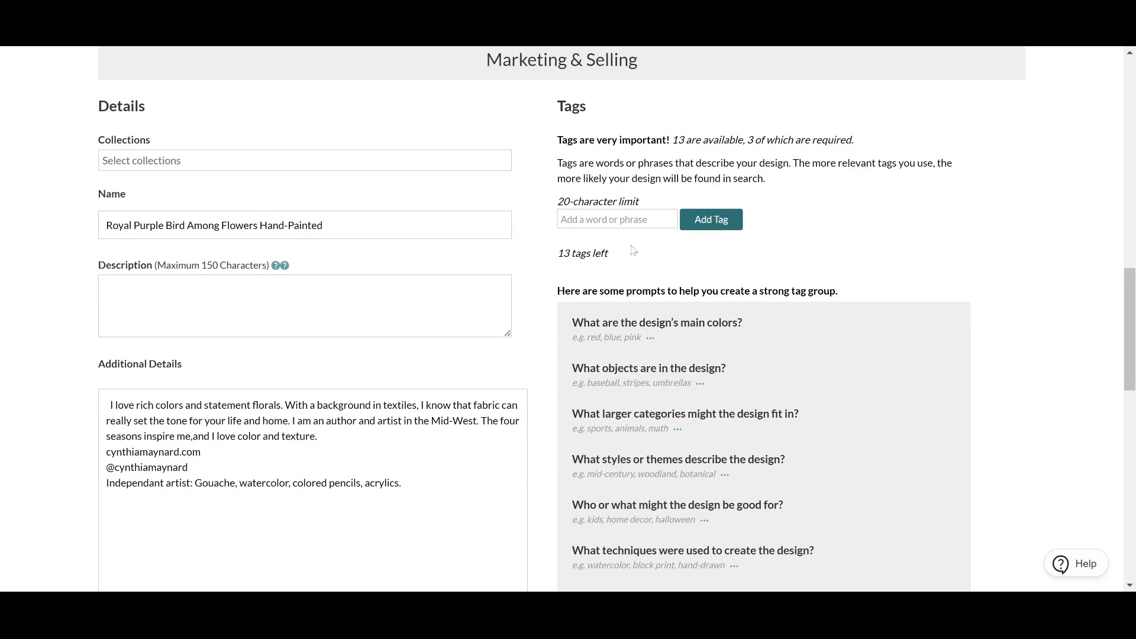
scroll(down, 3)
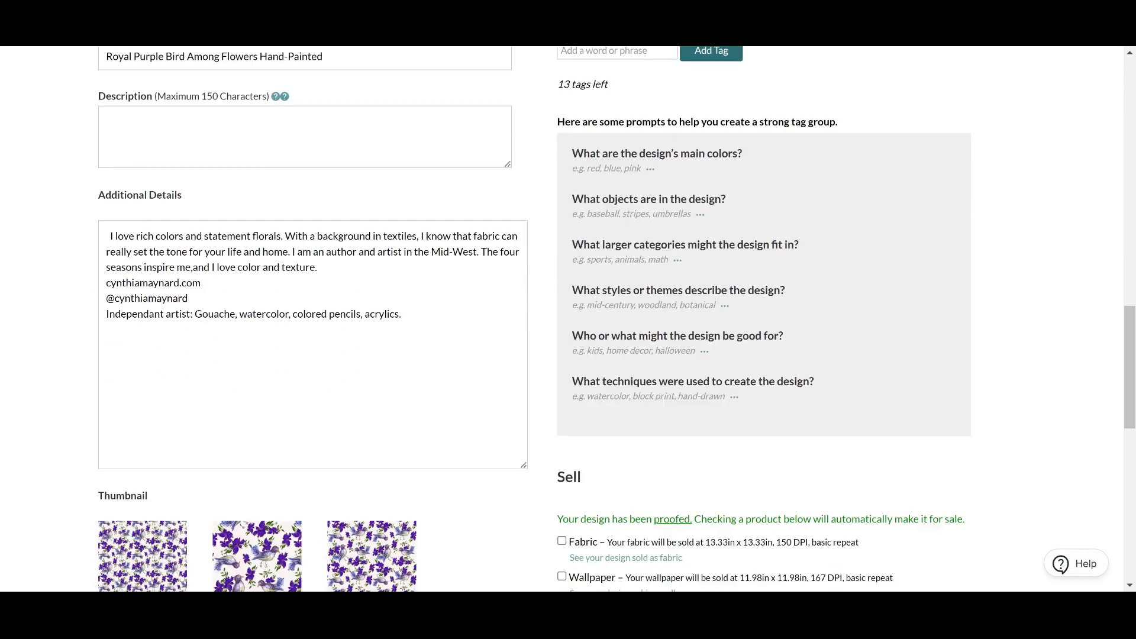
scroll(down, 3)
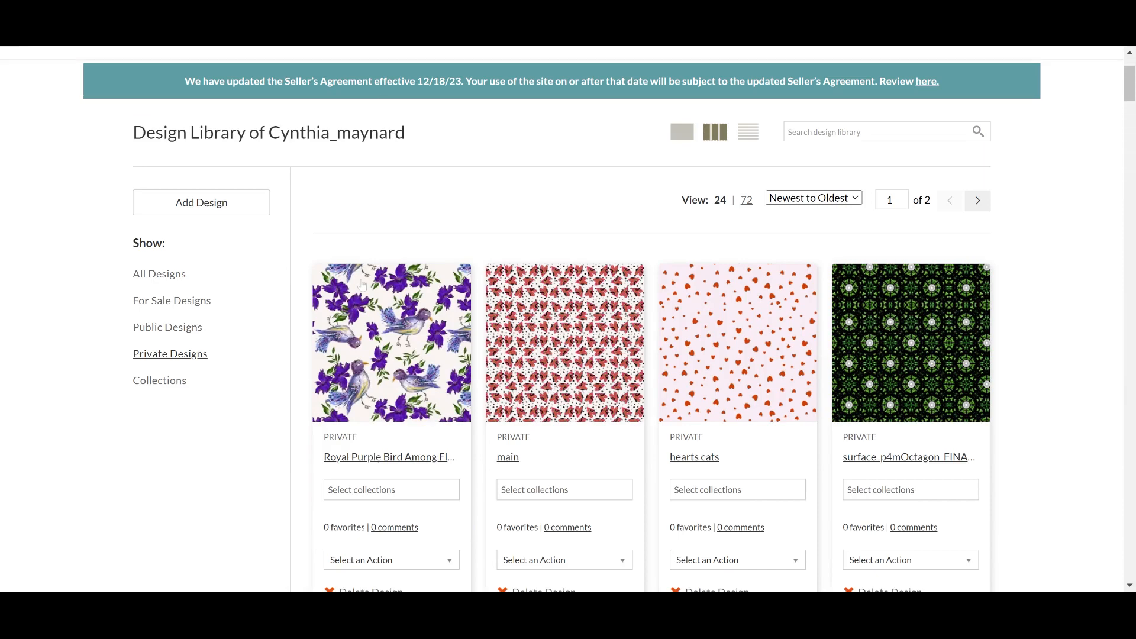
scroll(down, 3)
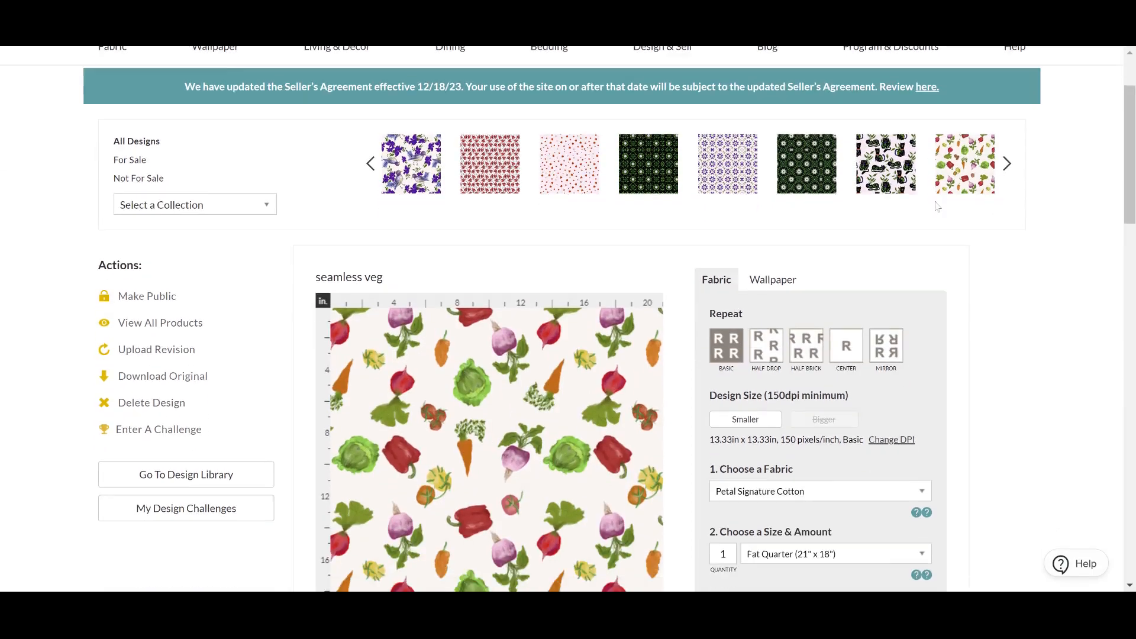
scroll(down, 3)
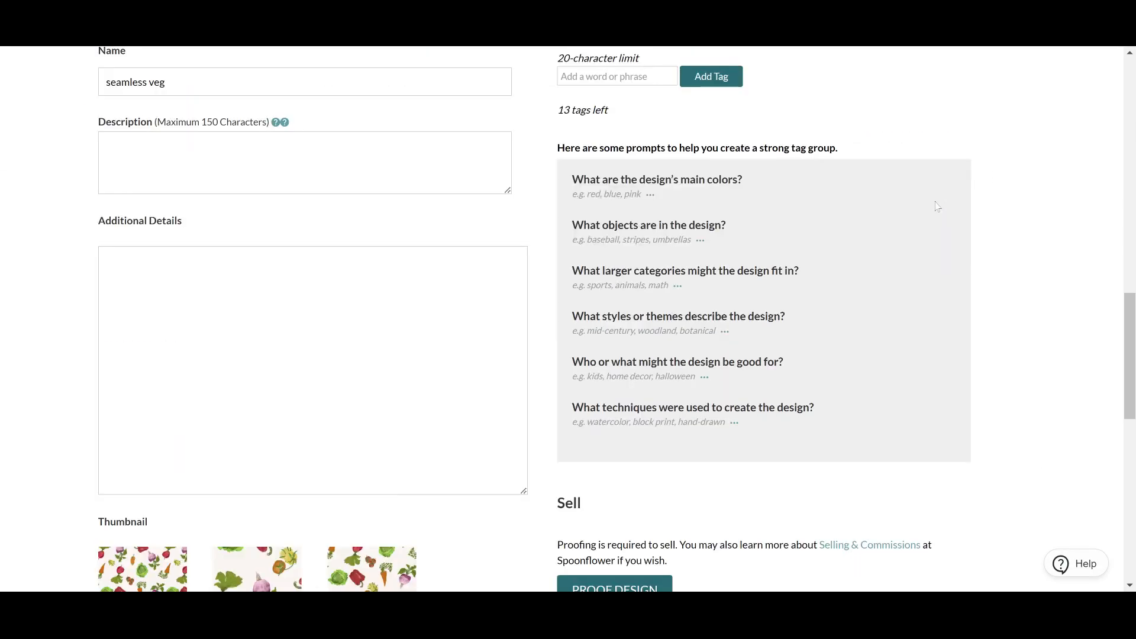
scroll(down, 3)
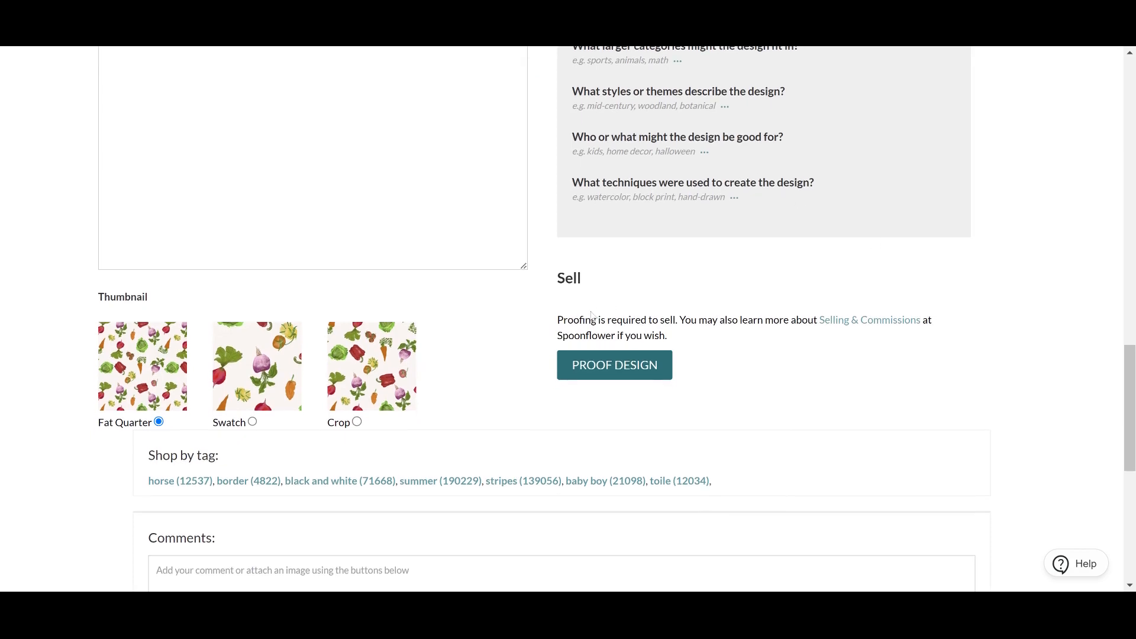
mouse_move(584, 296)
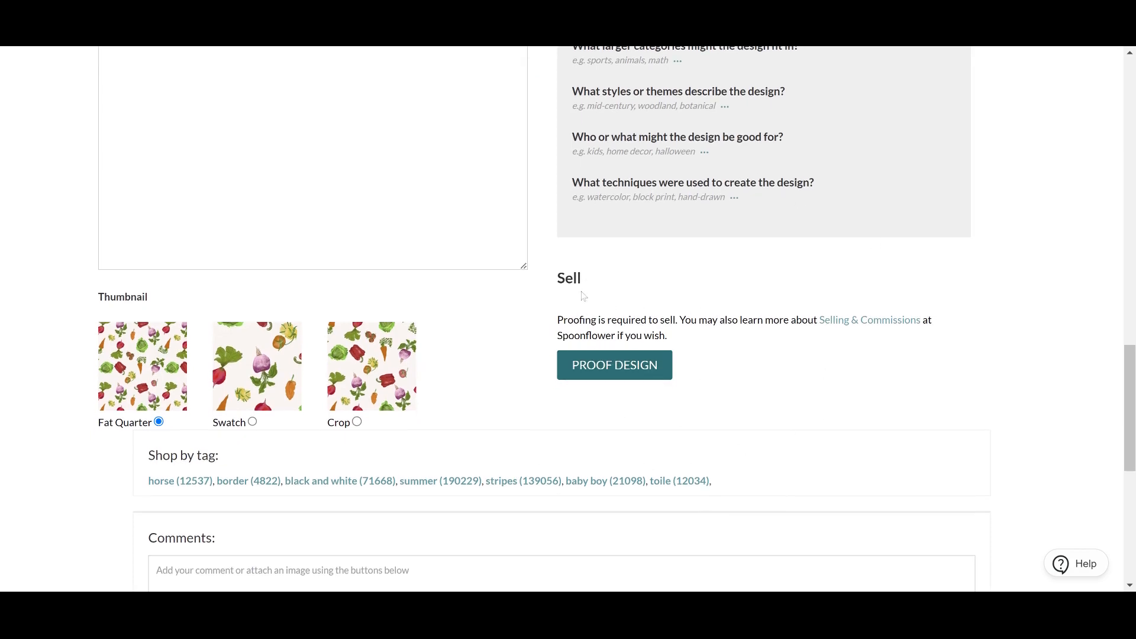
mouse_move(674, 333)
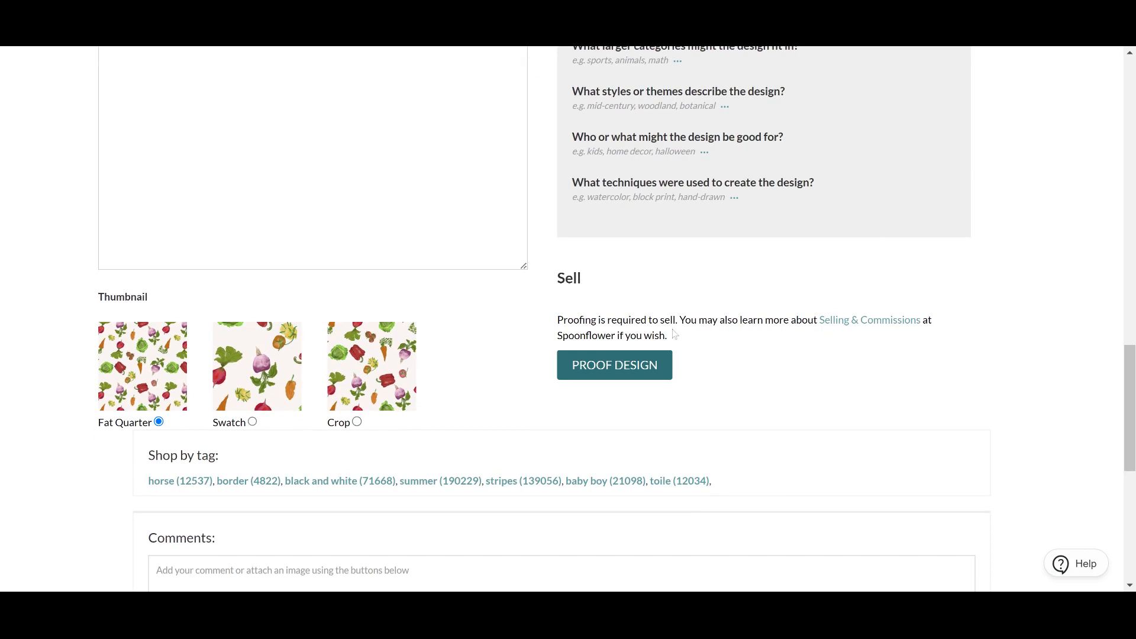
mouse_move(903, 336)
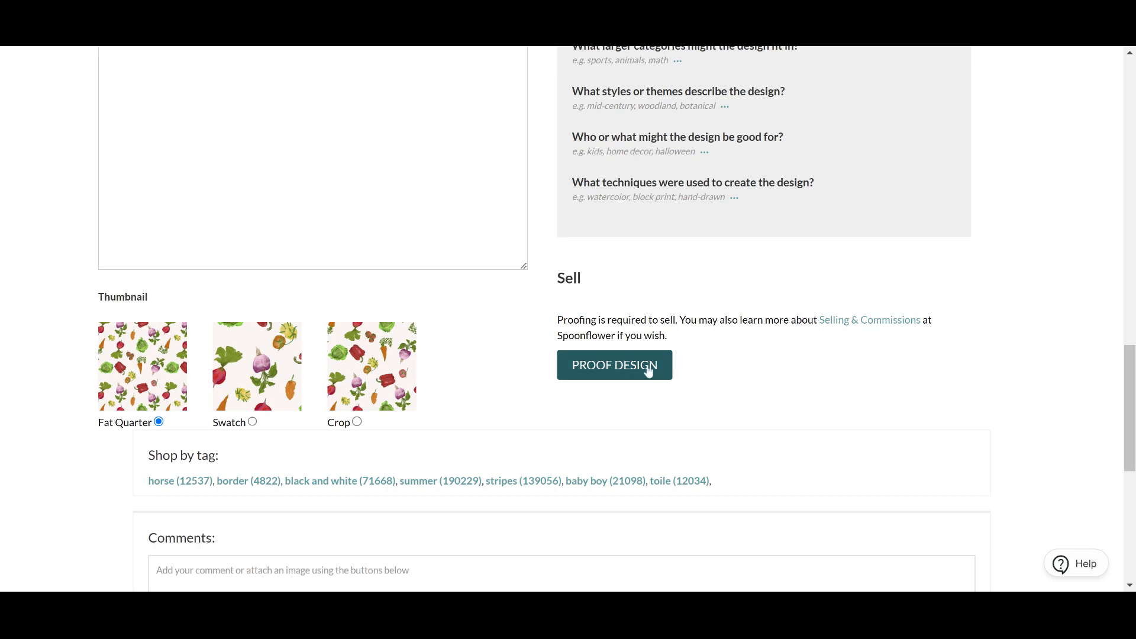
Step: Start proofing the seamless veg design from Proof Design and the Proofing dialog's Start
click(613, 365)
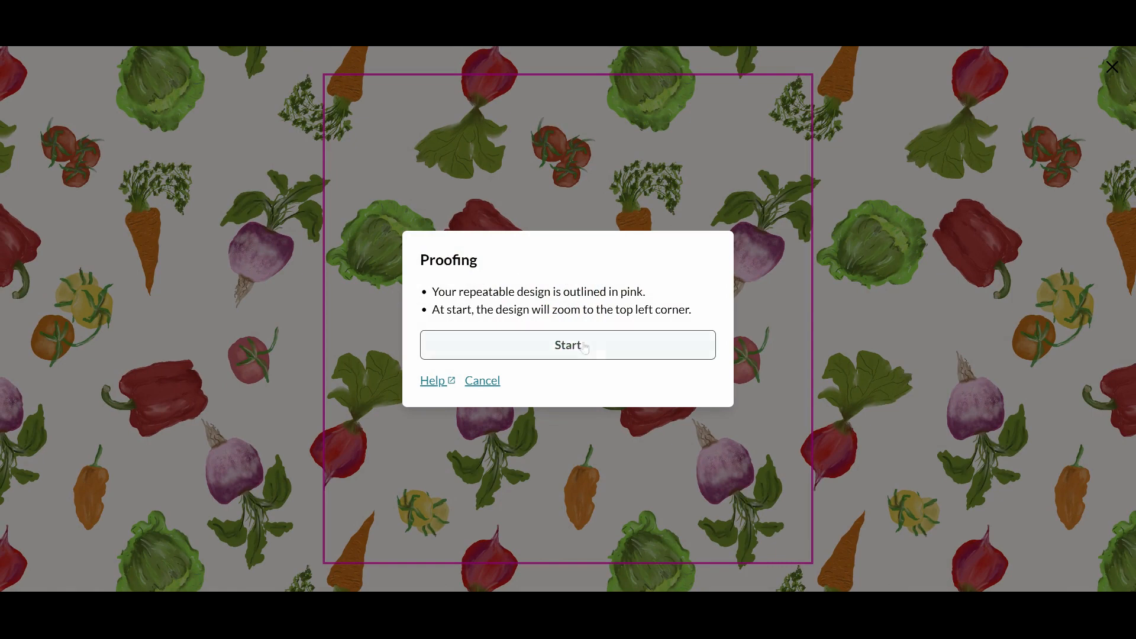
click(567, 344)
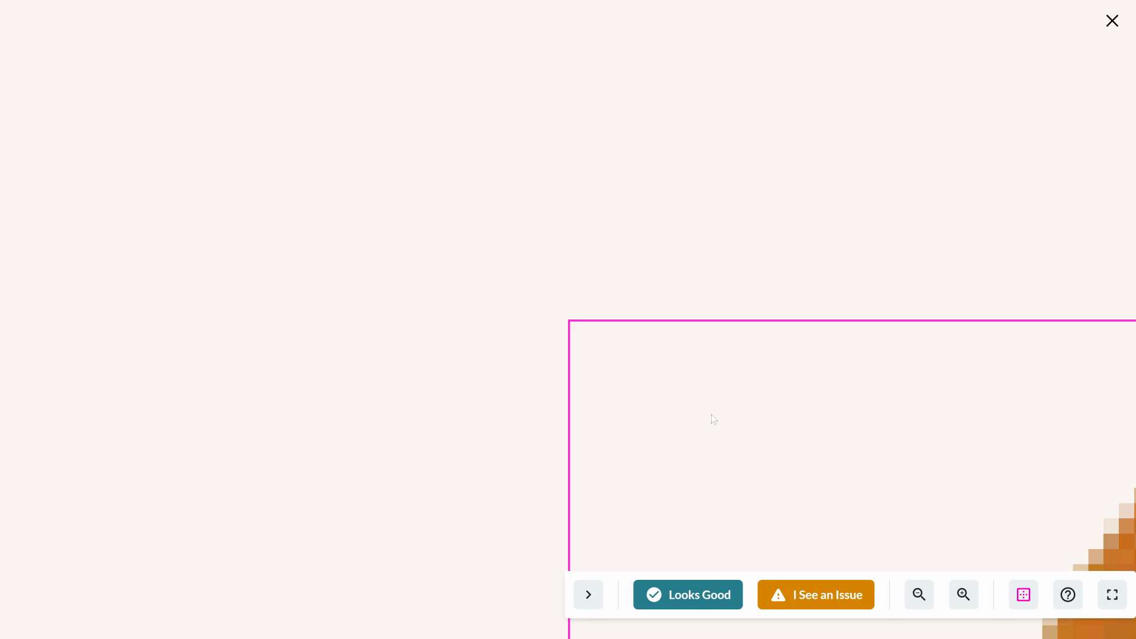
mouse_move(1054, 577)
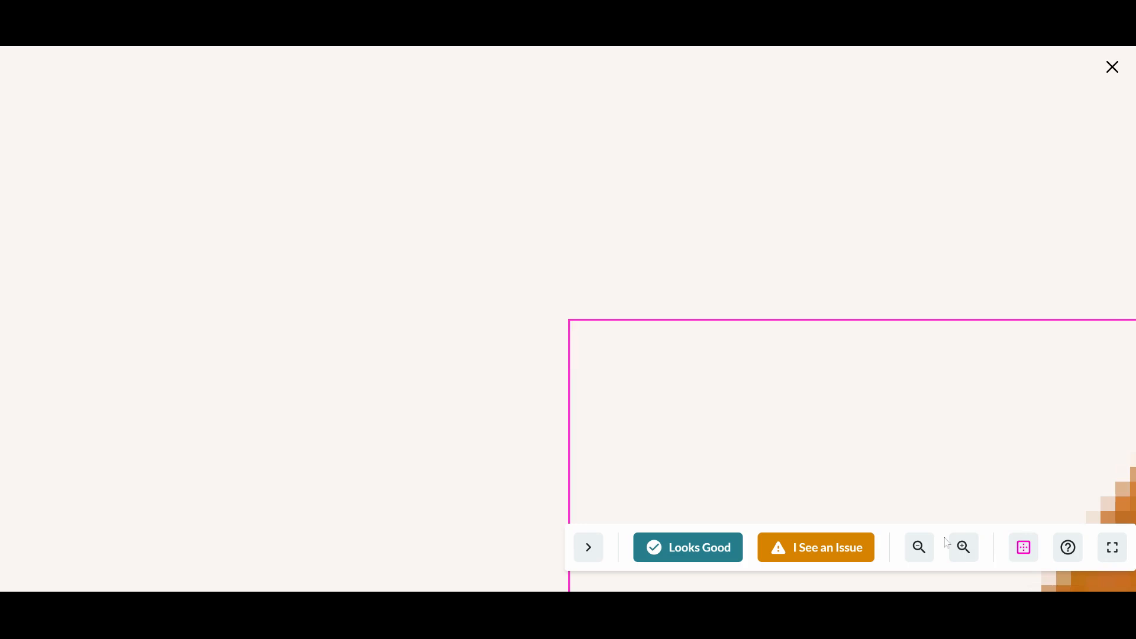
Step: Zoom out to the full tiled repeat, toggle the outline off and on, then mark it Looks Good
click(919, 546)
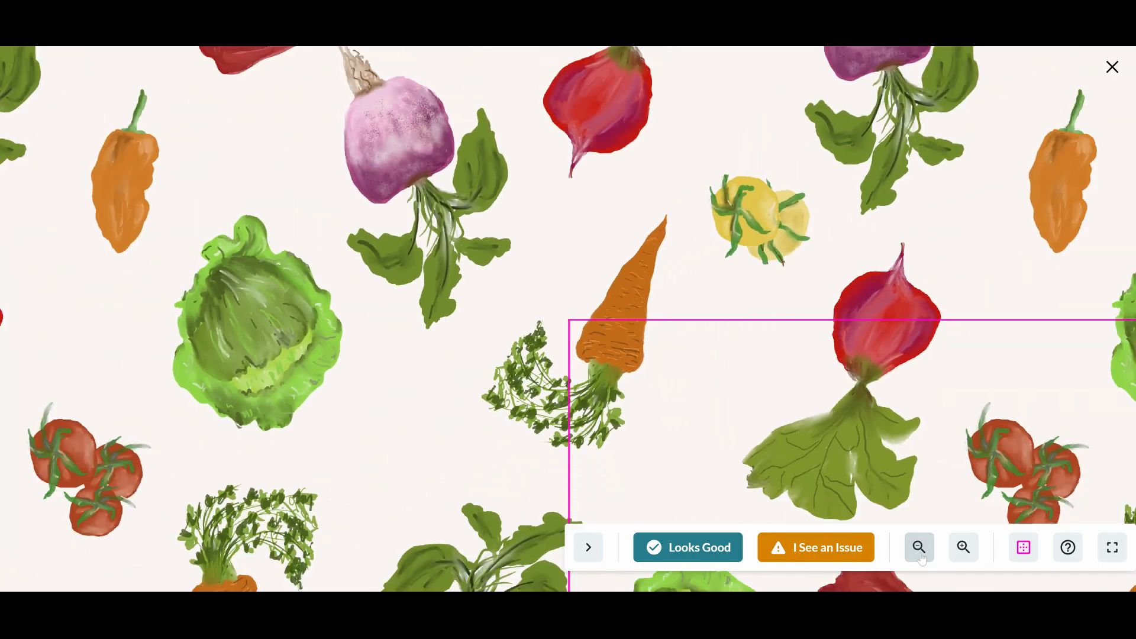
click(919, 547)
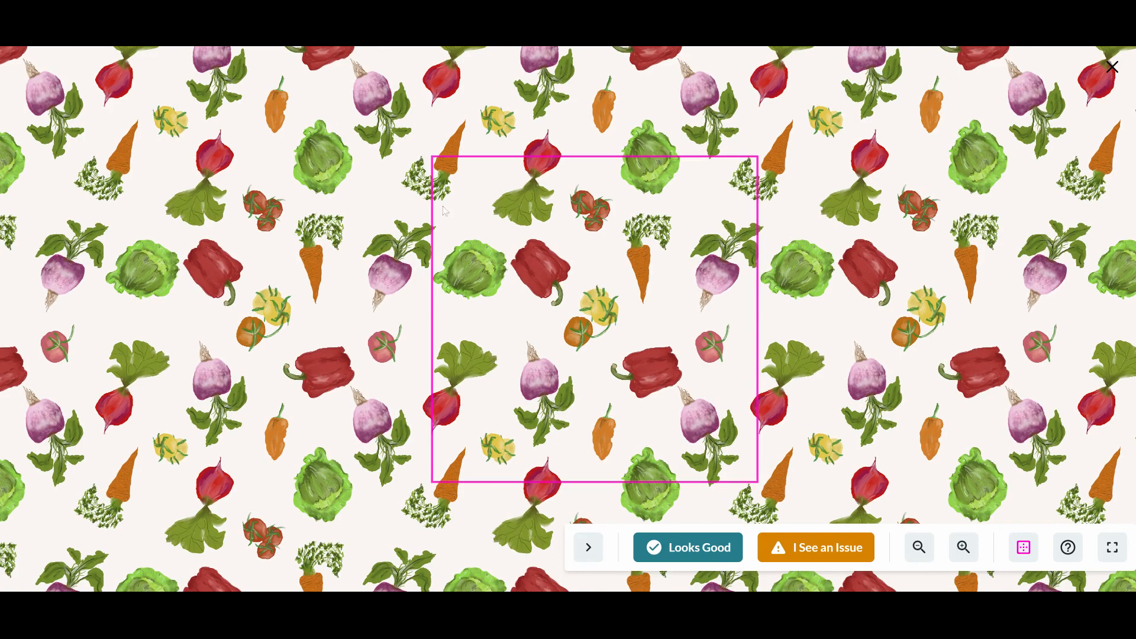
mouse_move(874, 490)
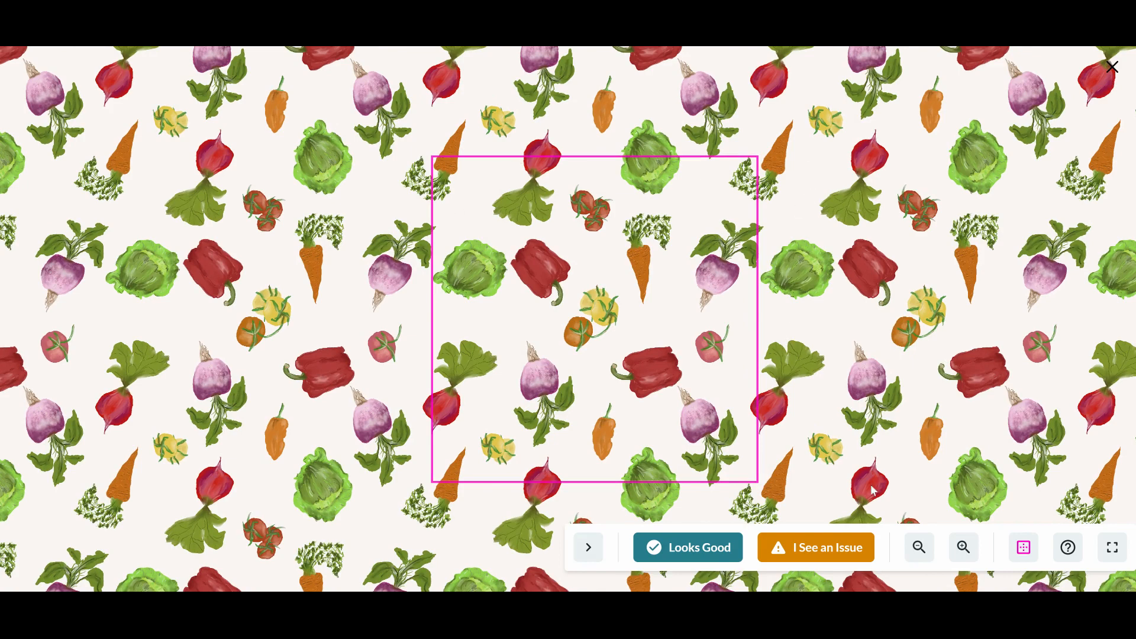
click(1023, 547)
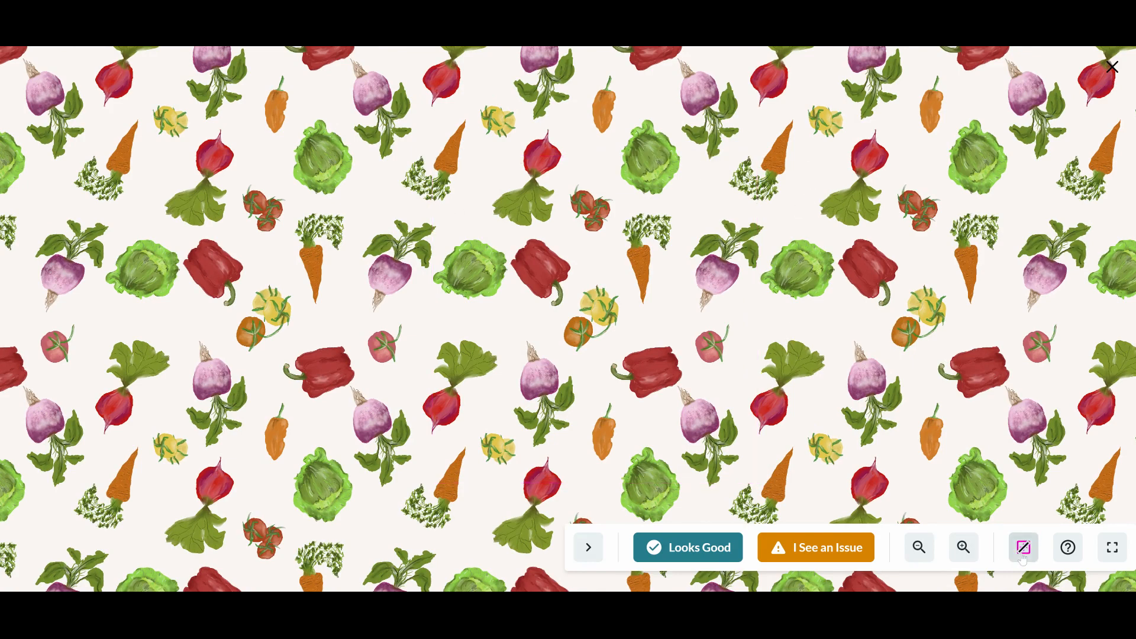
click(1022, 546)
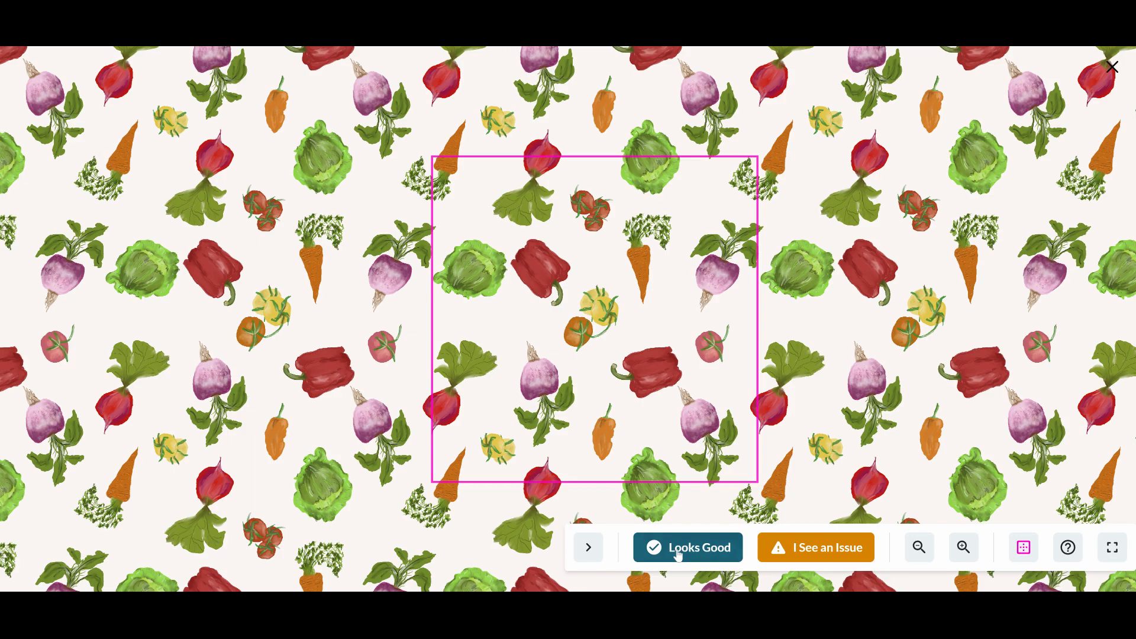
click(688, 546)
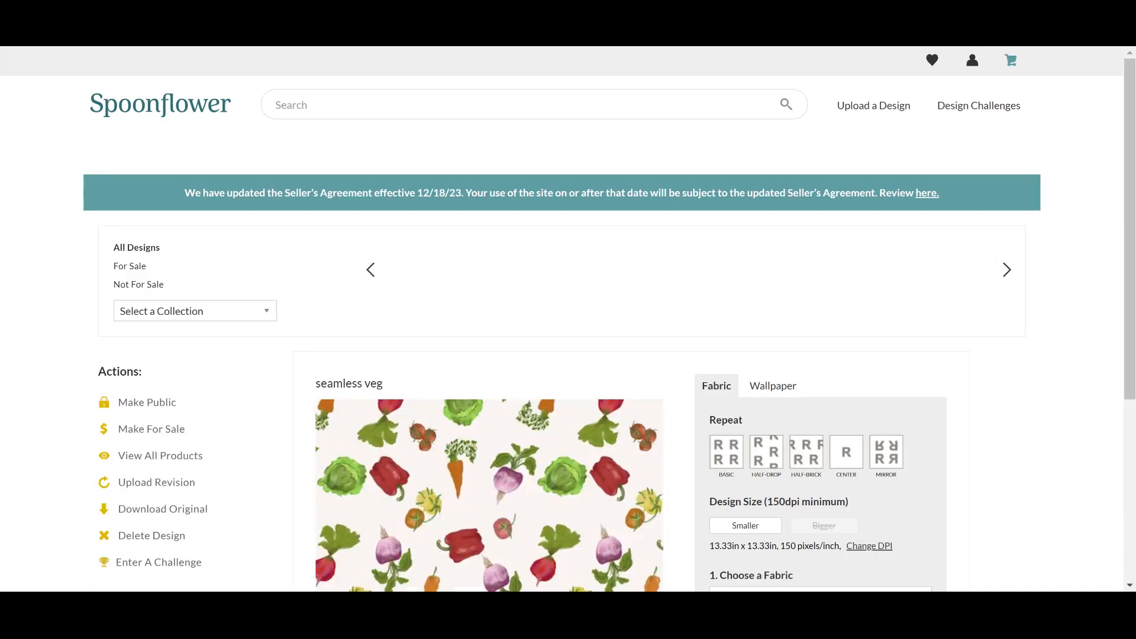
scroll(down, 3)
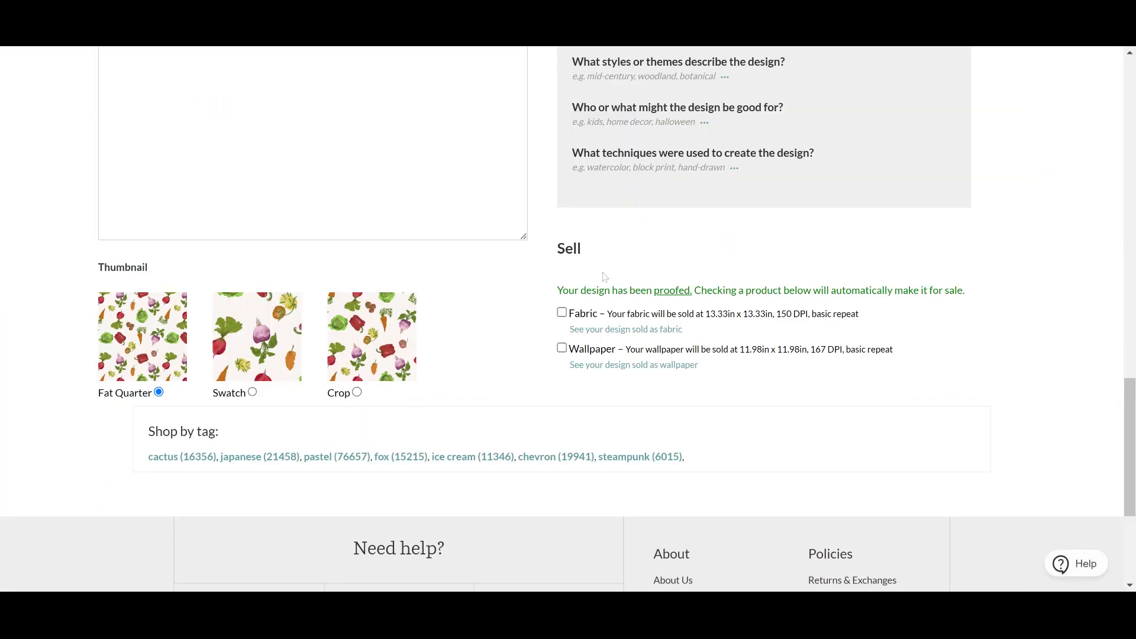
scroll(down, 3)
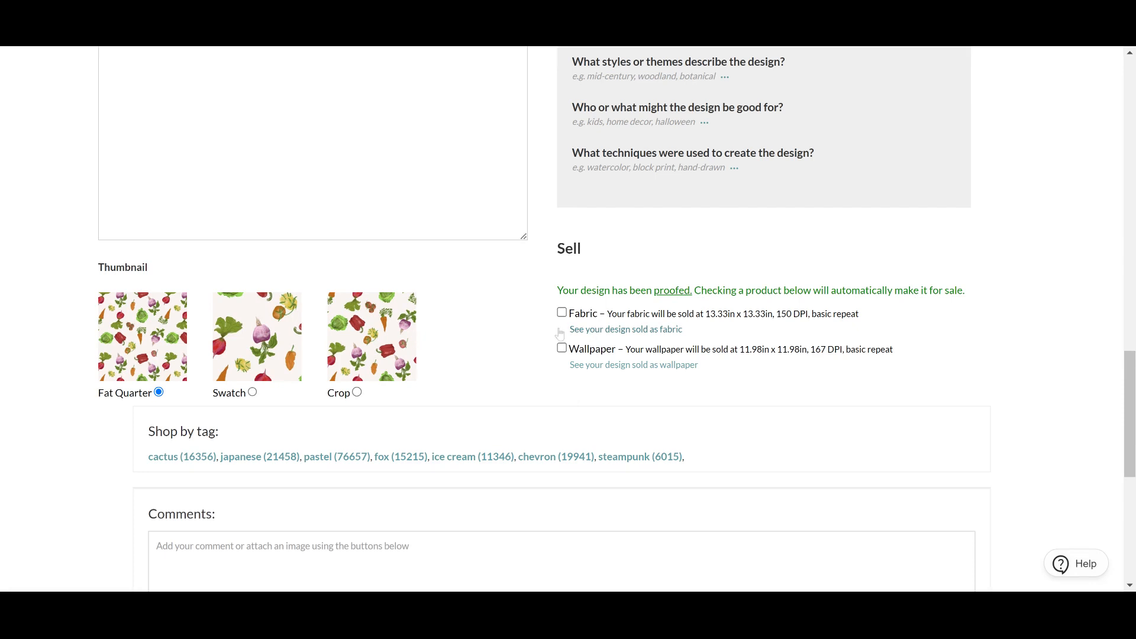
mouse_move(574, 375)
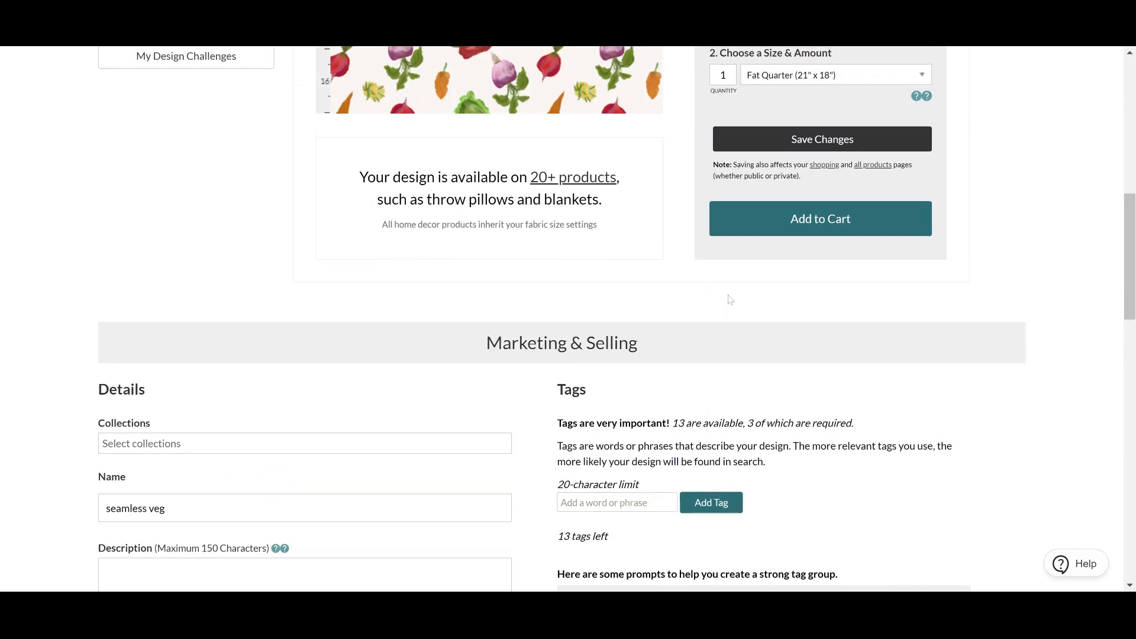
scroll(down, 3)
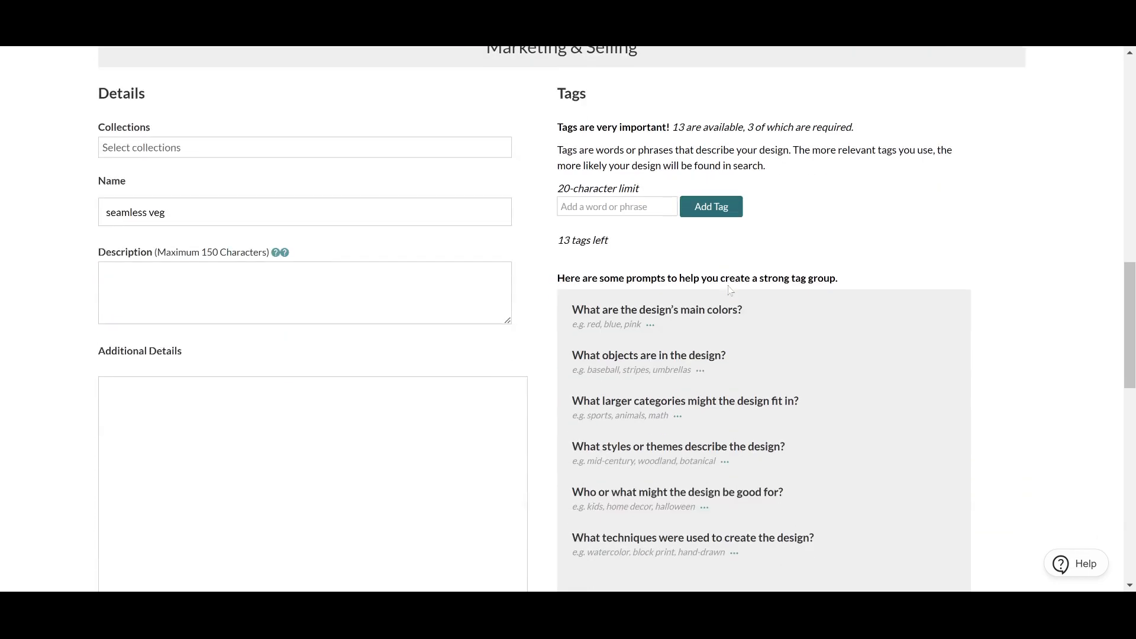
scroll(down, 3)
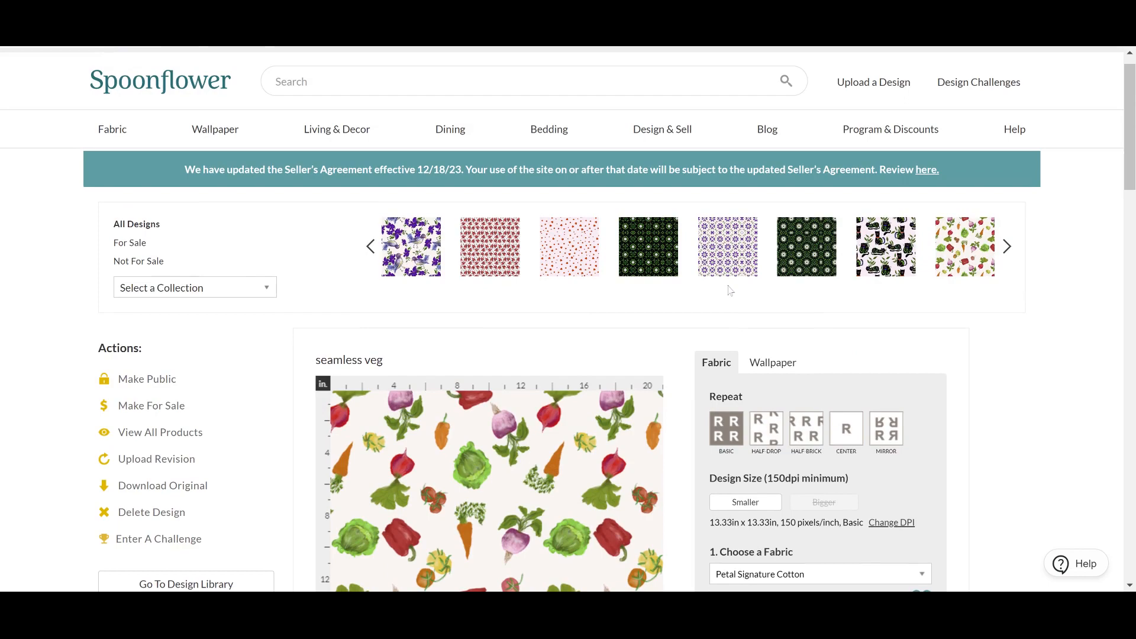
scroll(down, 3)
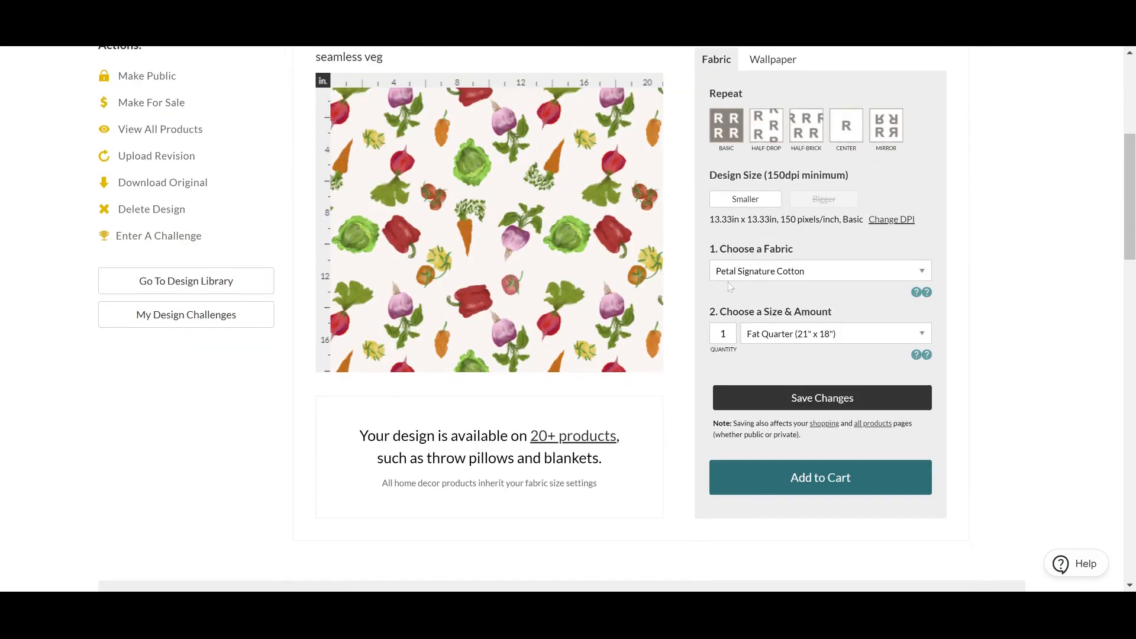
scroll(down, 3)
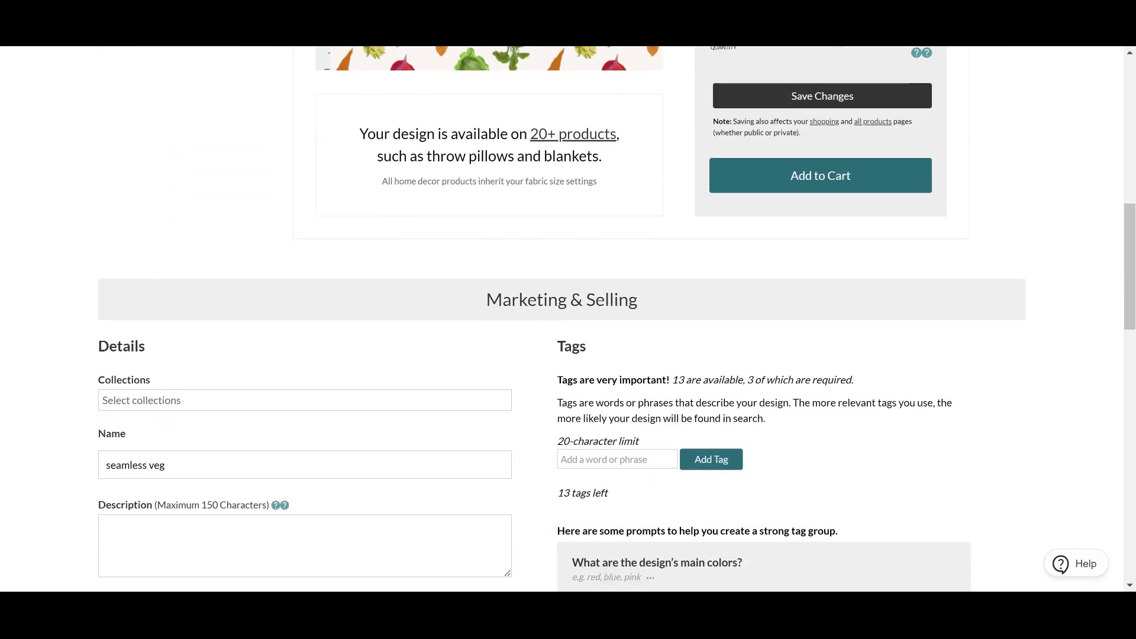
scroll(down, 3)
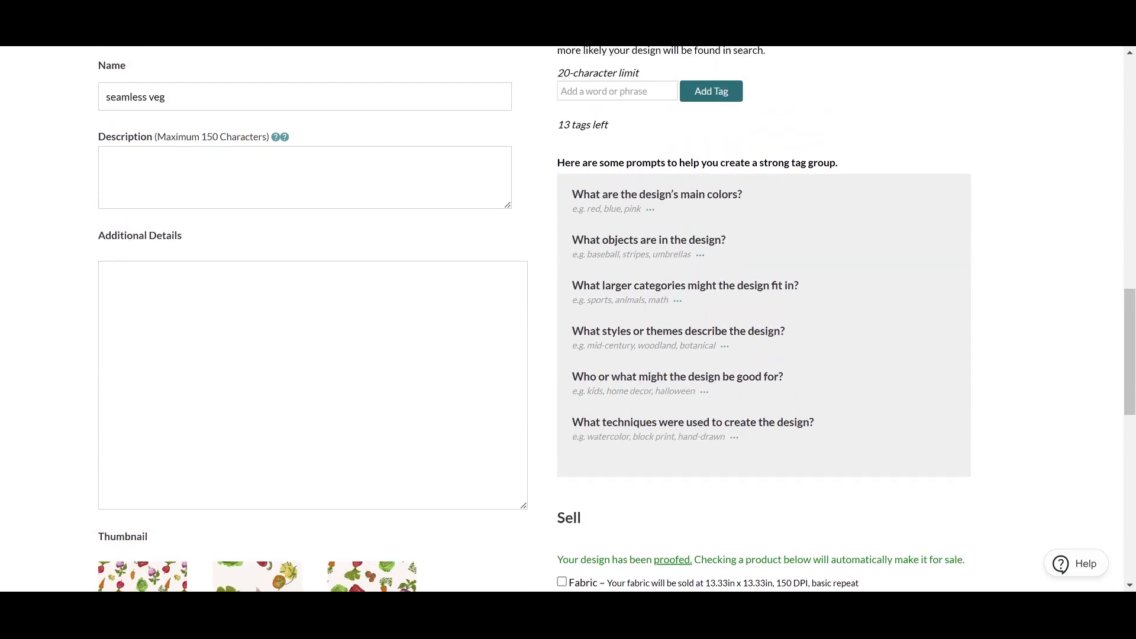
scroll(down, 3)
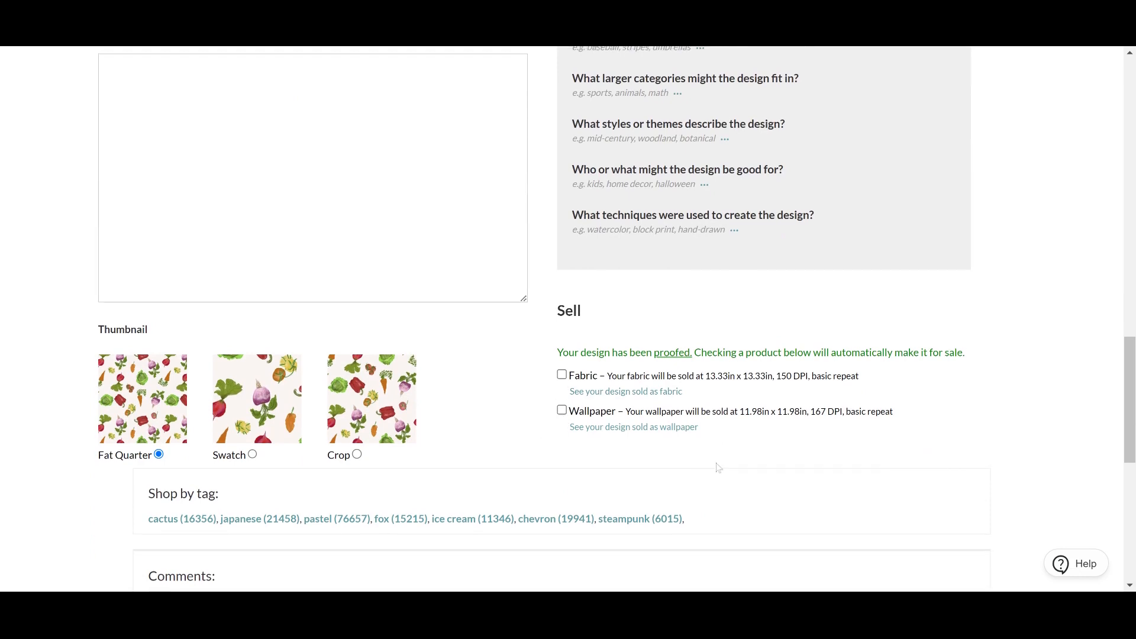
scroll(down, 3)
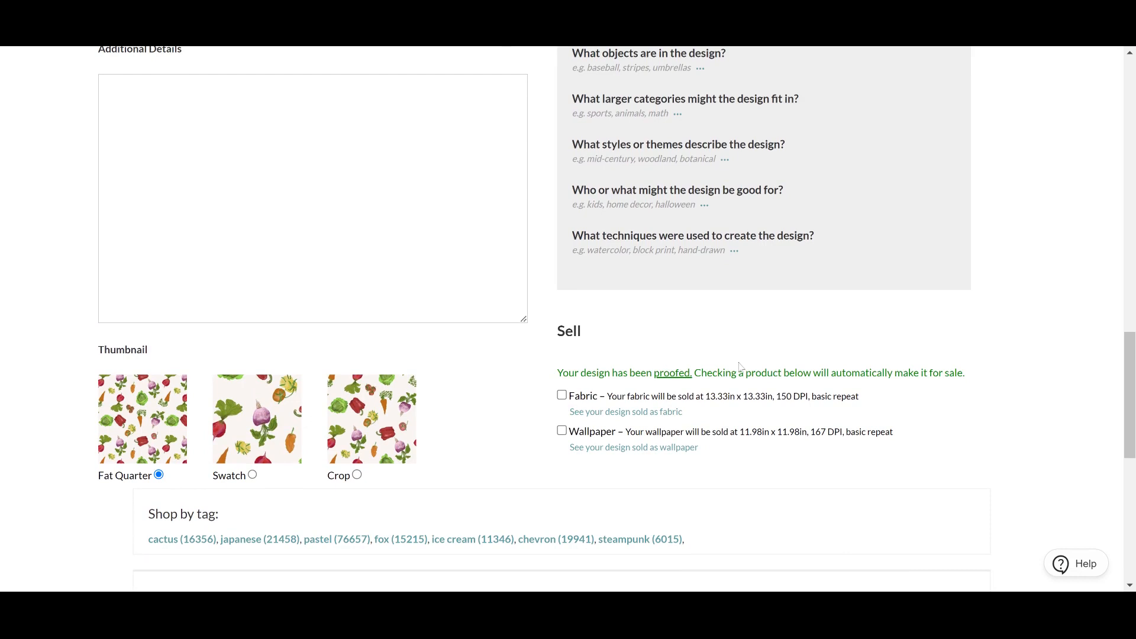
mouse_move(739, 367)
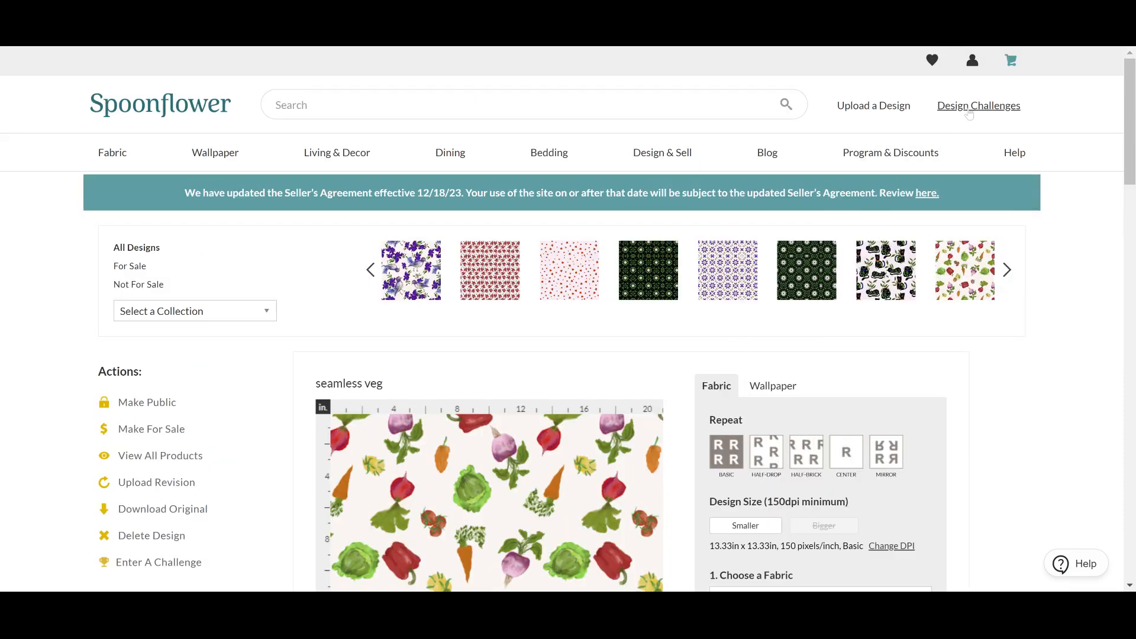
Step: Go to the Design Challenges page and browse its upper challenge listings
click(977, 105)
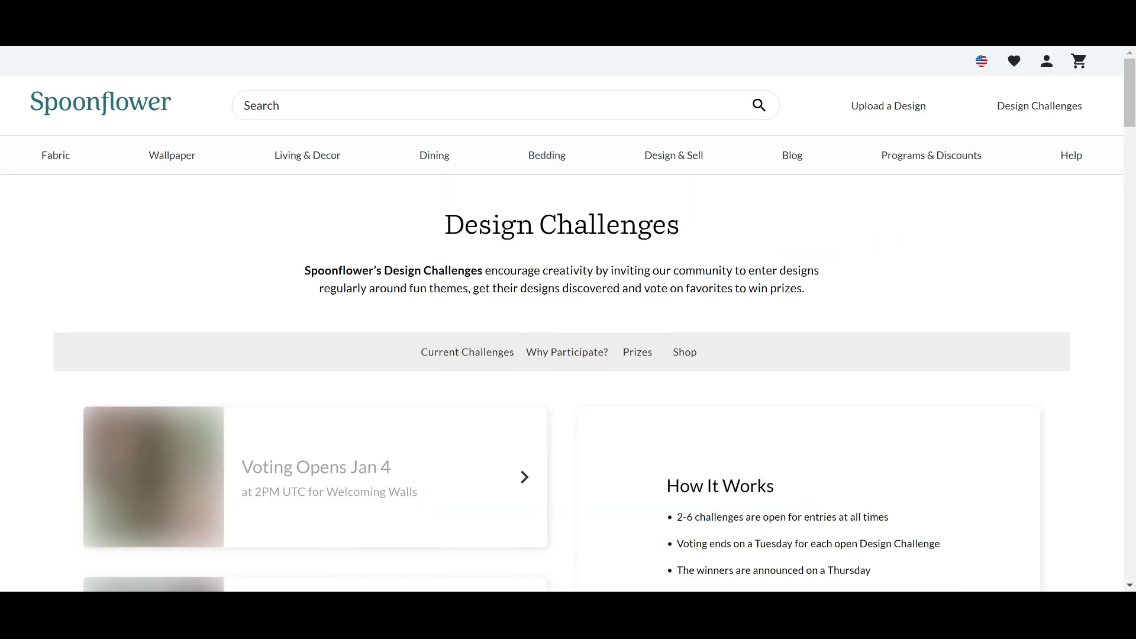
scroll(down, 3)
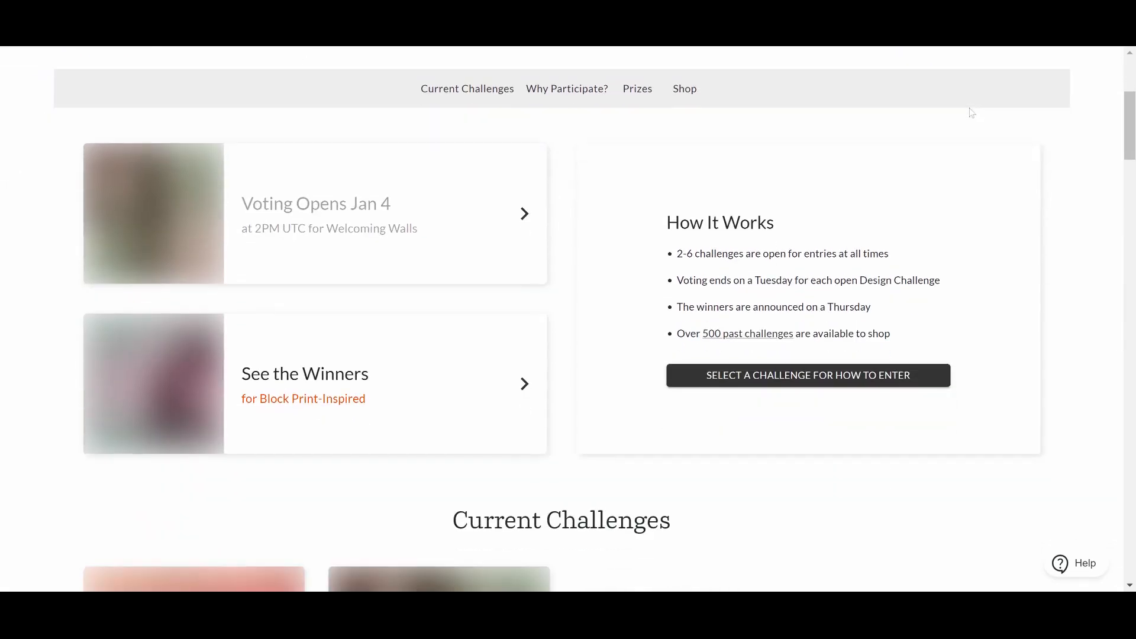
scroll(down, 3)
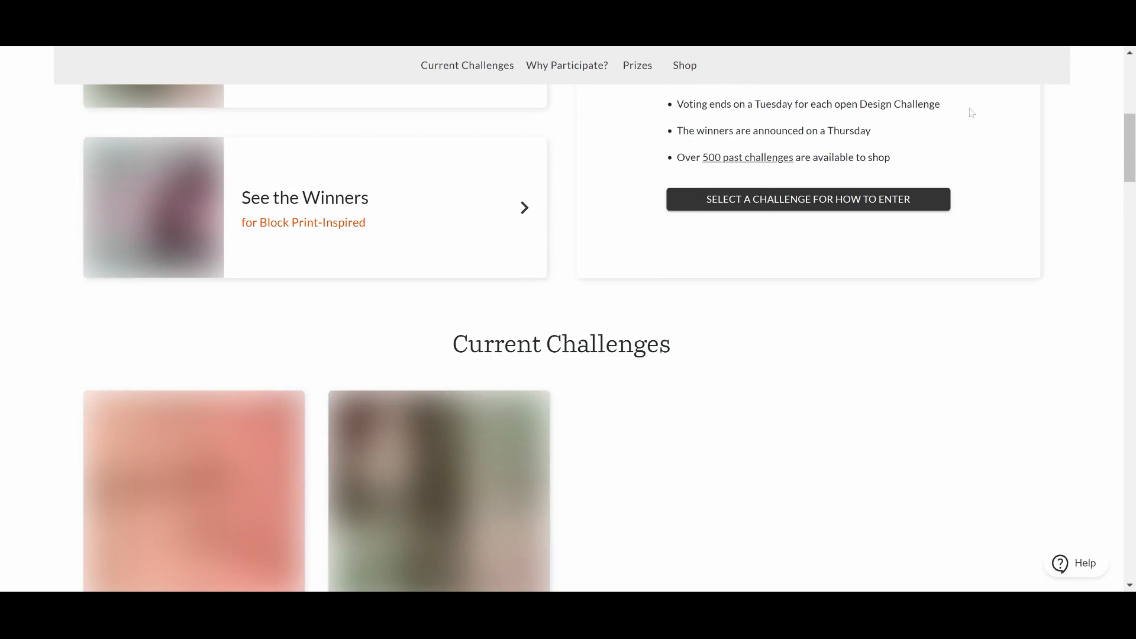
scroll(up, 3)
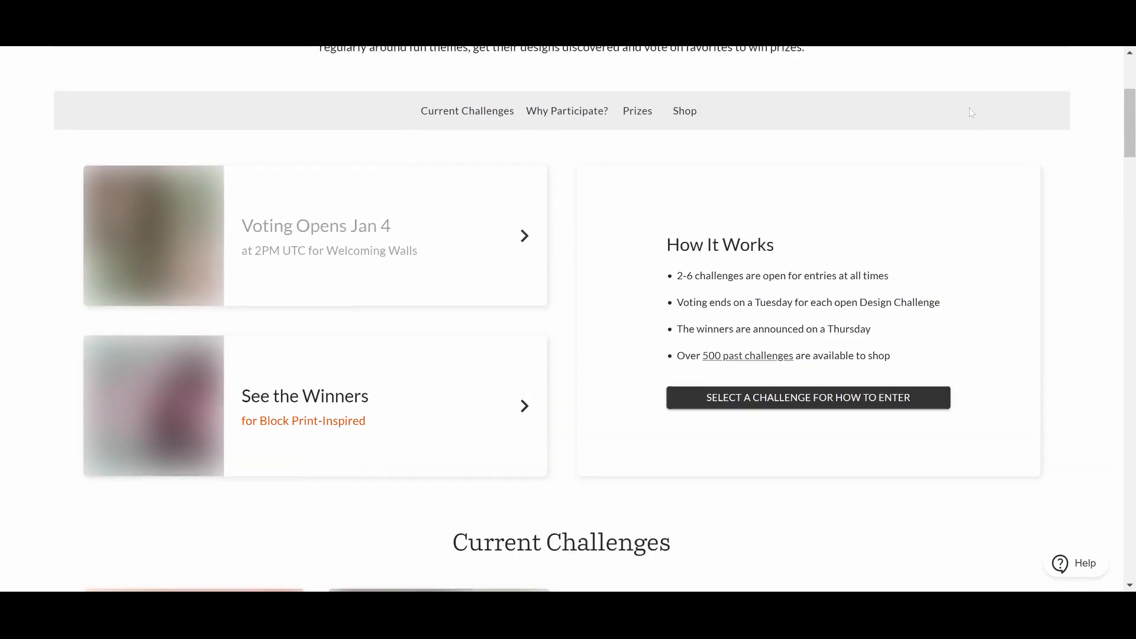
scroll(down, 3)
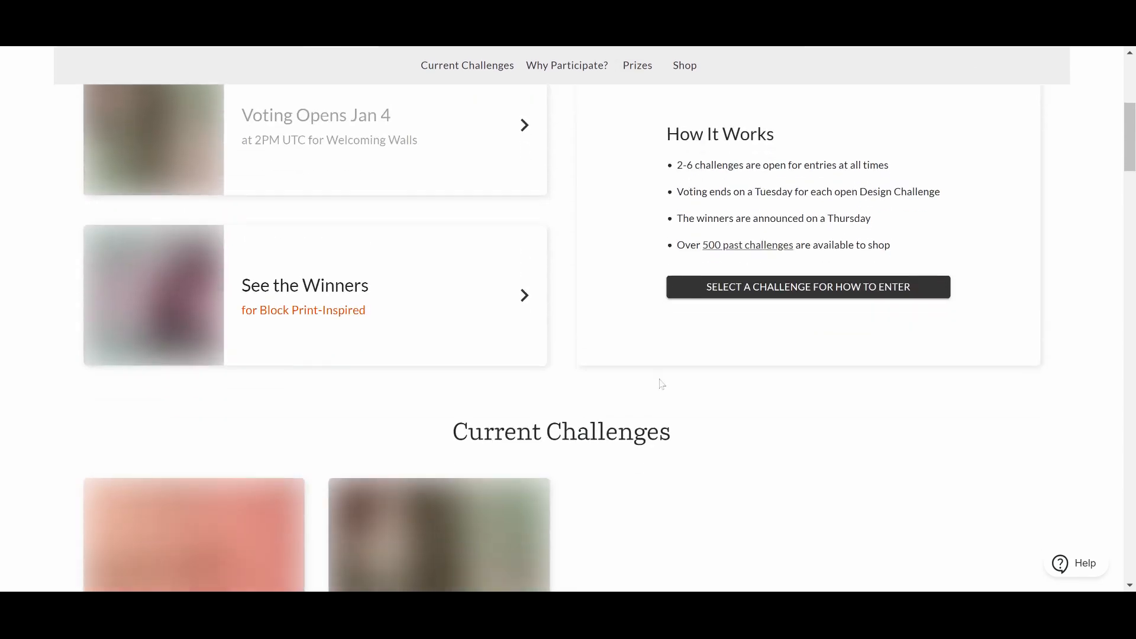
scroll(down, 3)
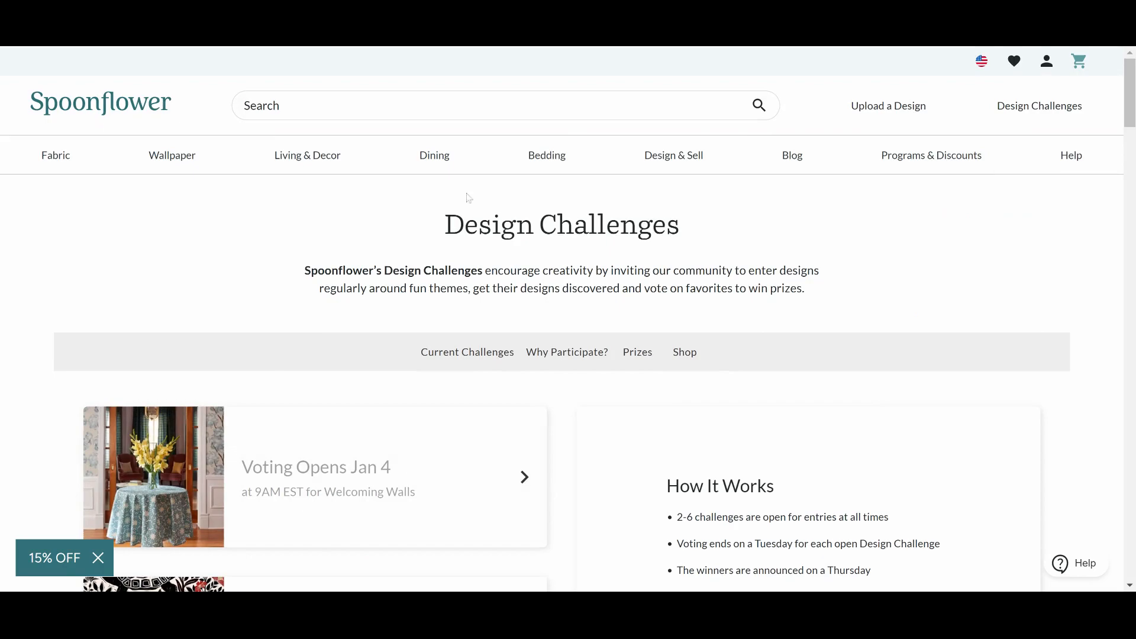
scroll(down, 3)
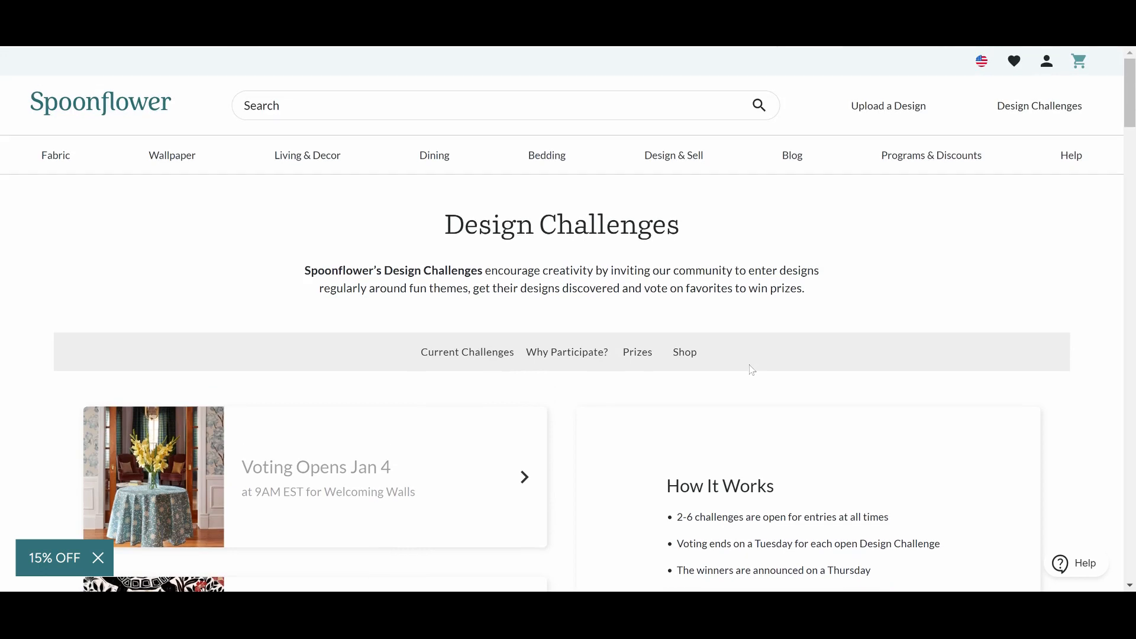
mouse_move(610, 339)
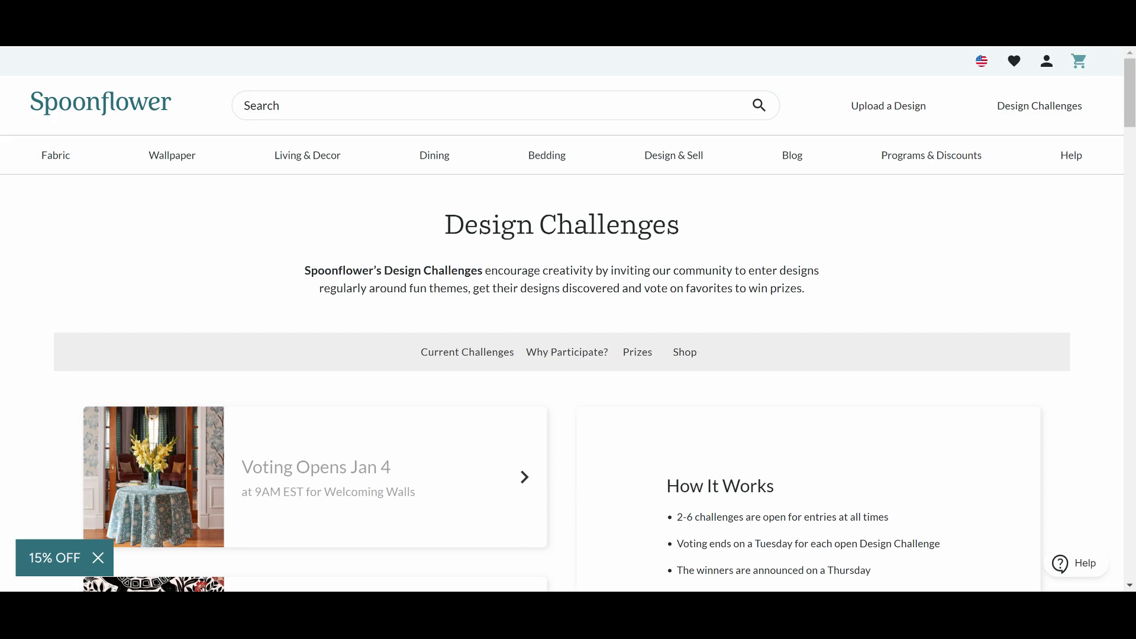
mouse_move(596, 371)
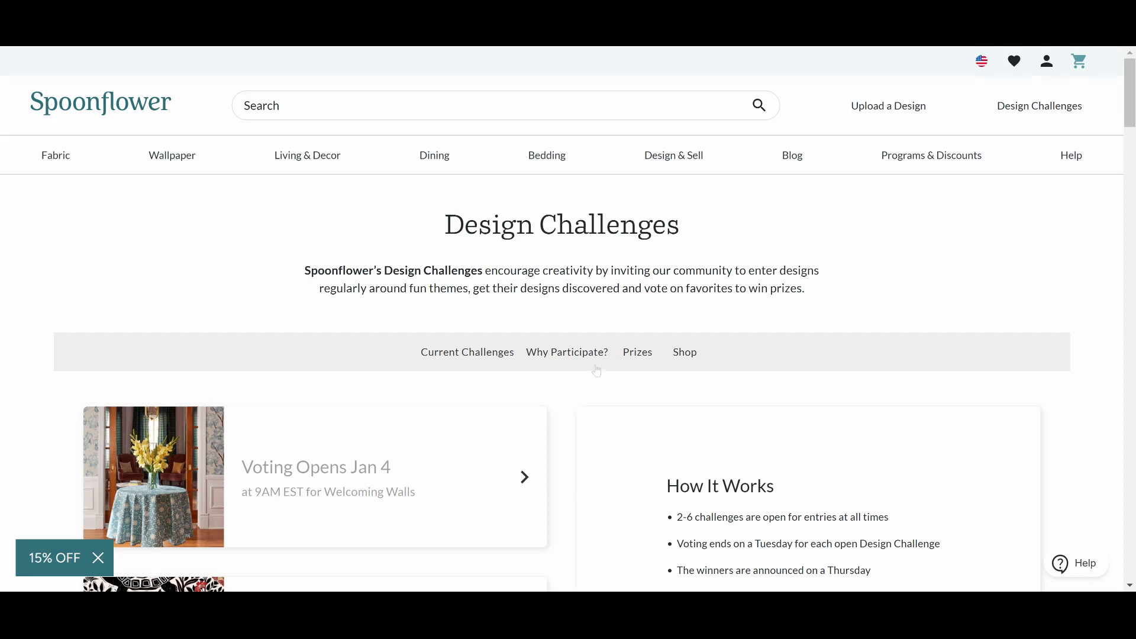
mouse_move(840, 286)
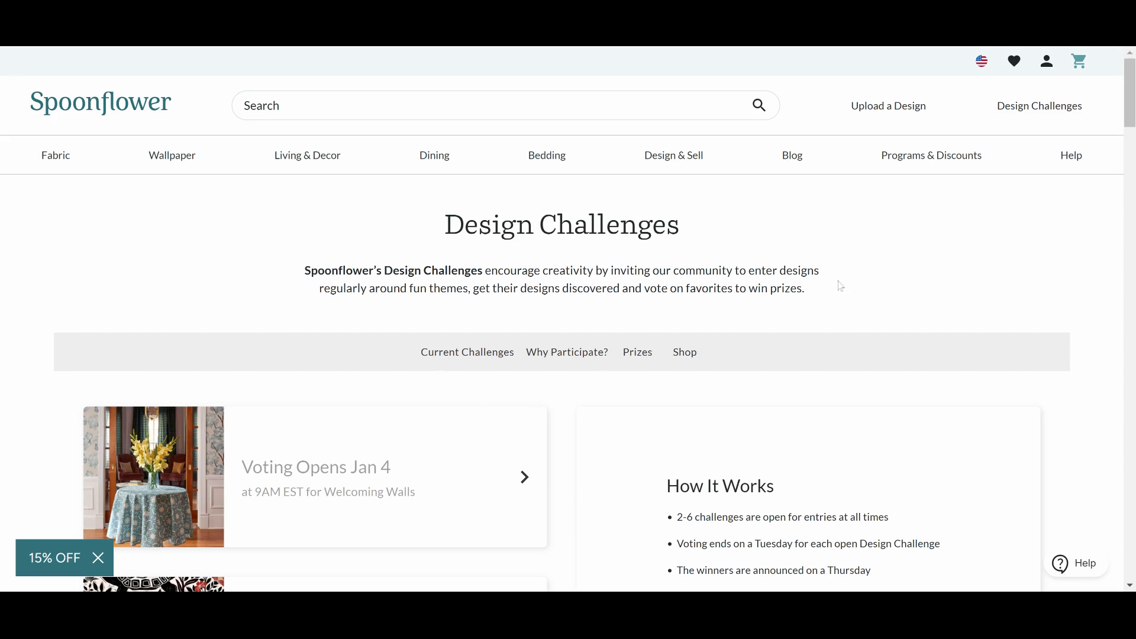
Step: Continue browsing the lower Design Challenges listings before heading back to the homepage
scroll(down, 3)
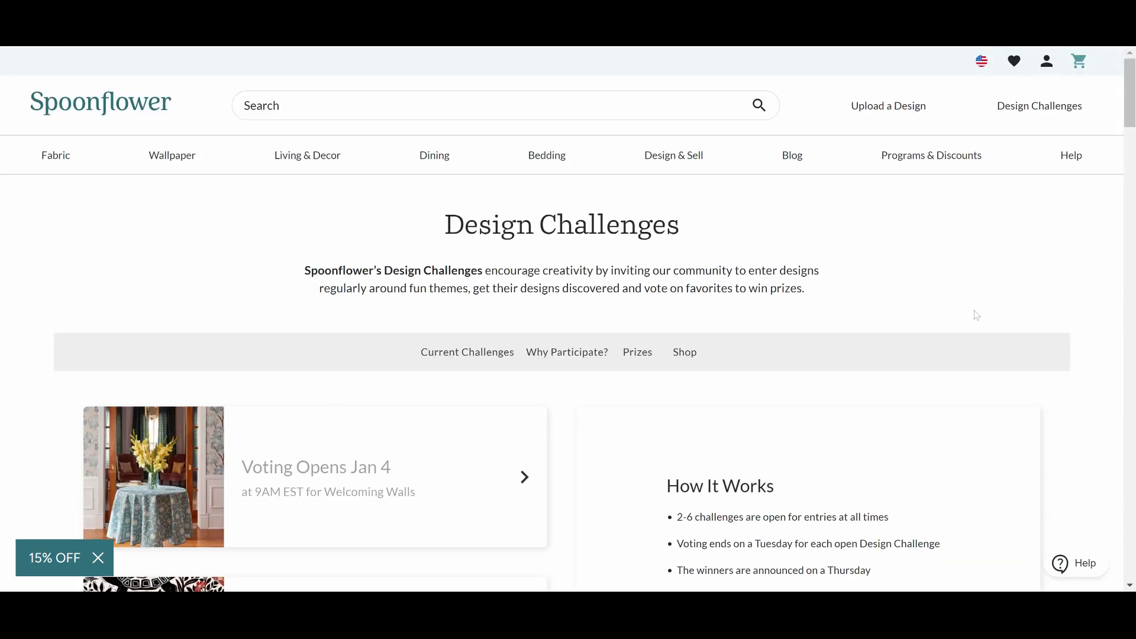
scroll(down, 3)
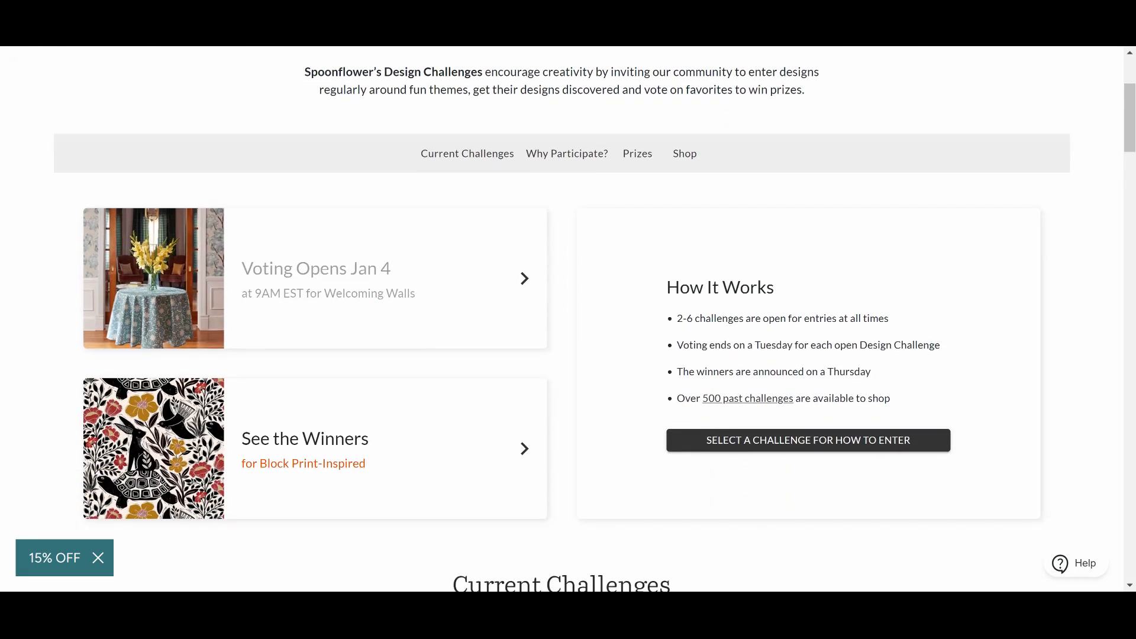
scroll(down, 3)
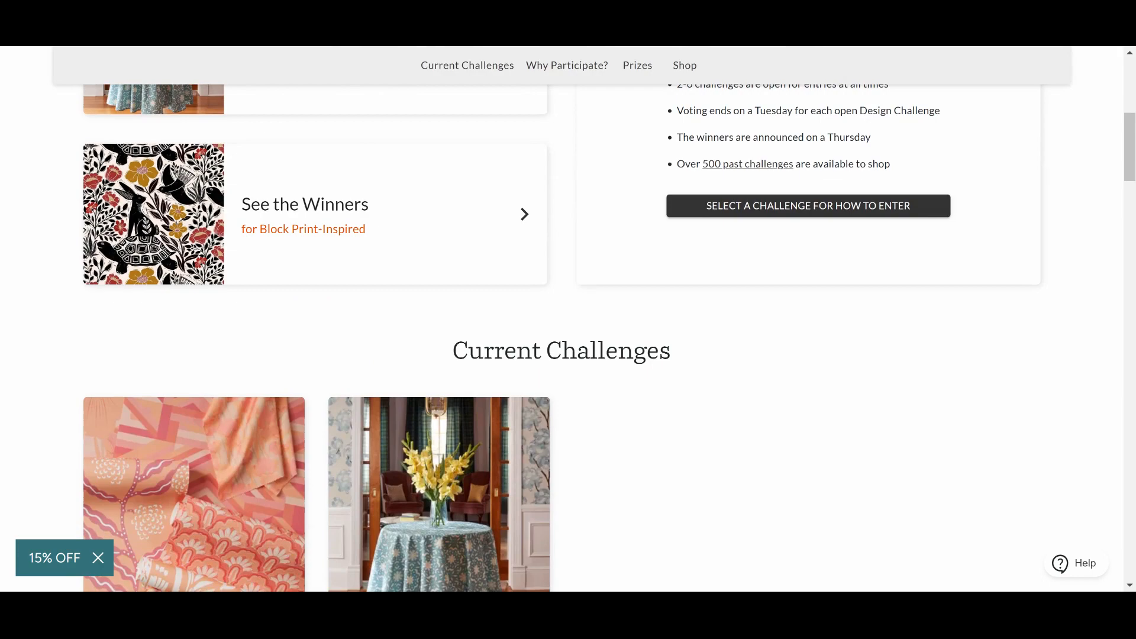
scroll(up, 3)
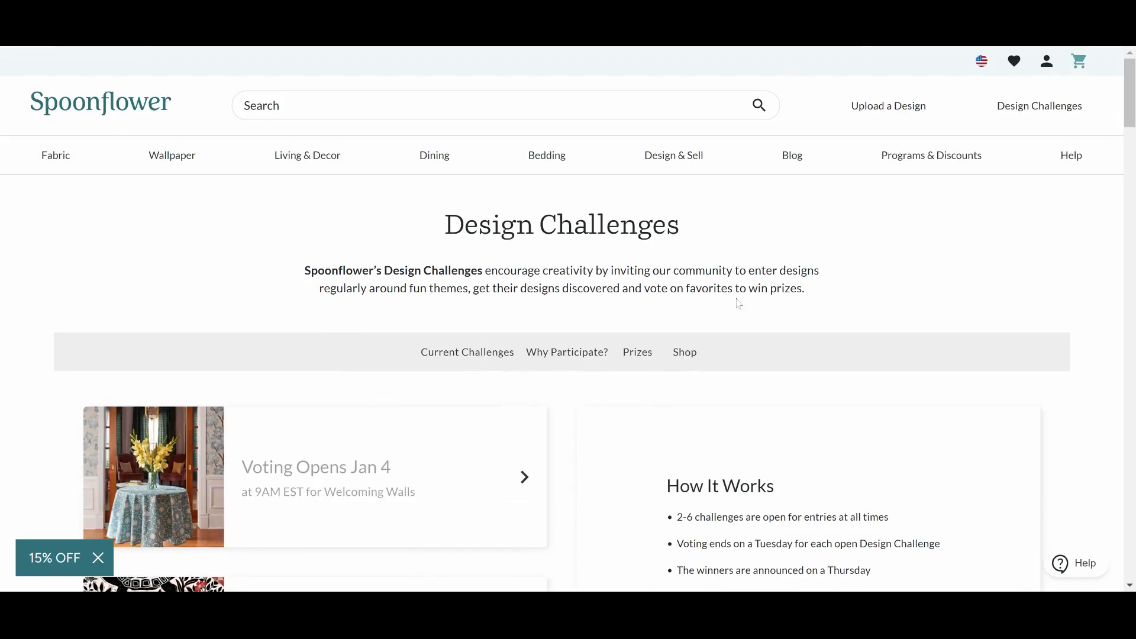
scroll(down, 3)
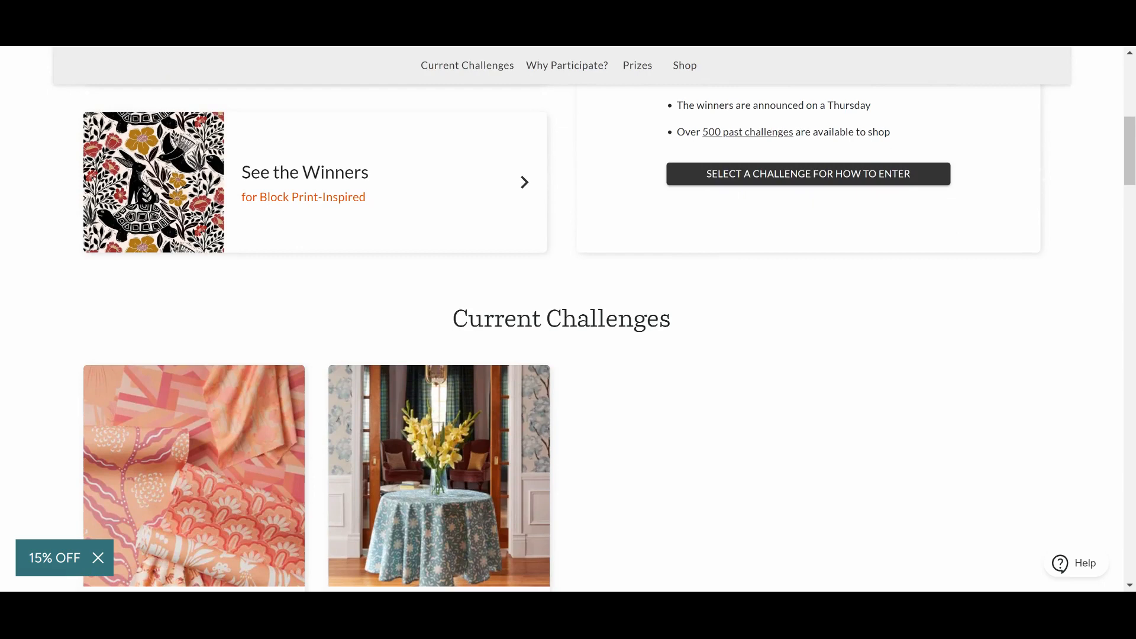
scroll(up, 3)
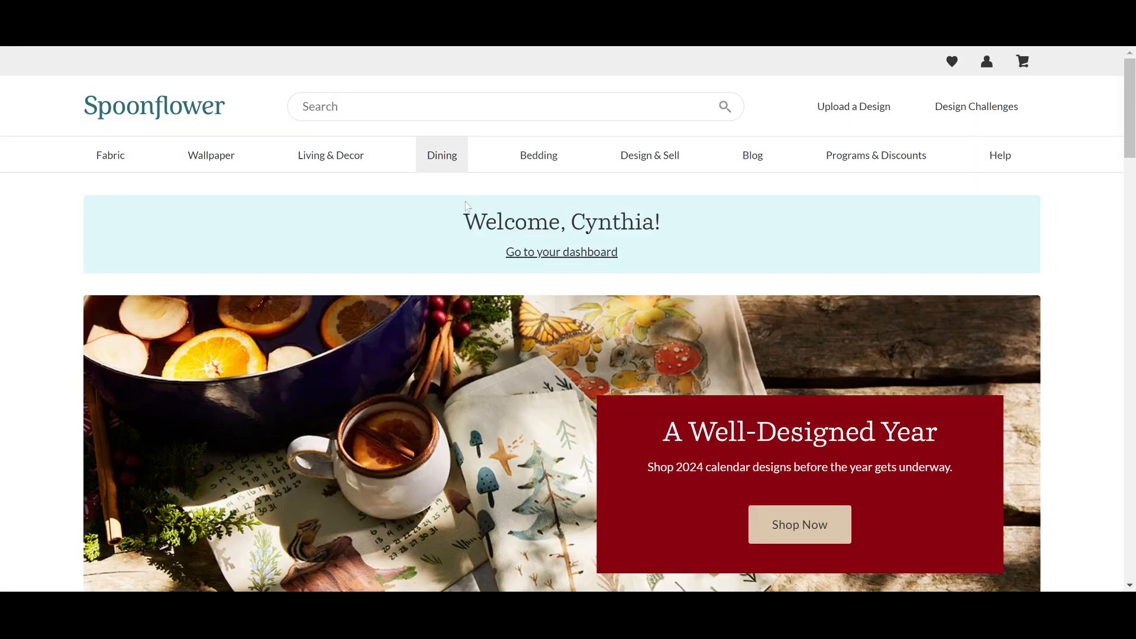
Step: Search the shop for 'cynthia mayna' to list the designer's fabric results
scroll(down, 3)
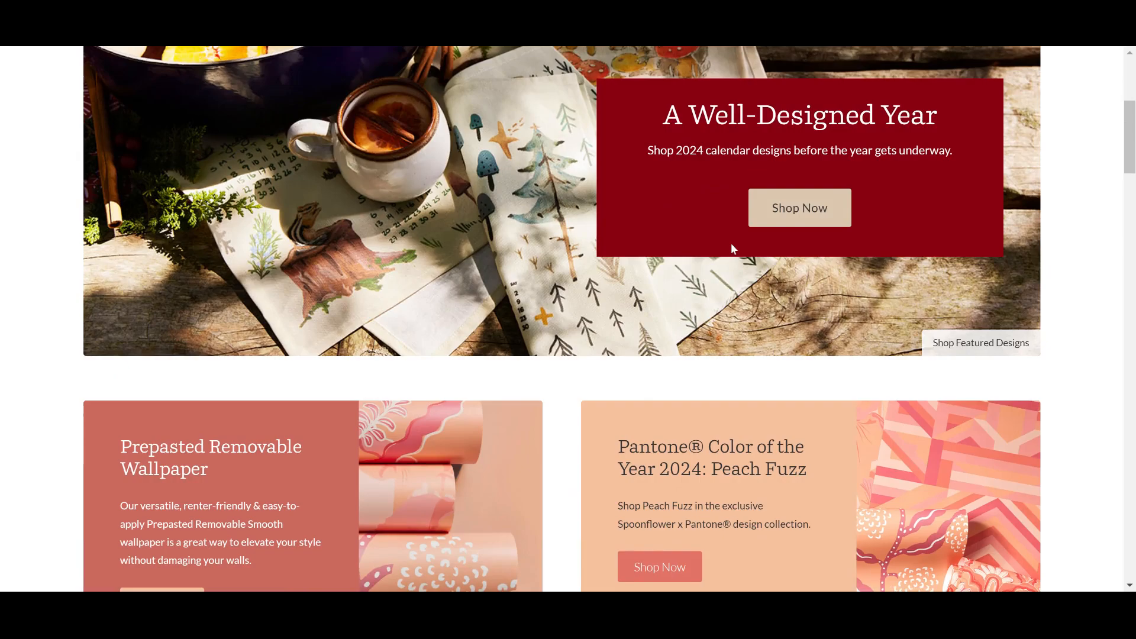
scroll(down, 3)
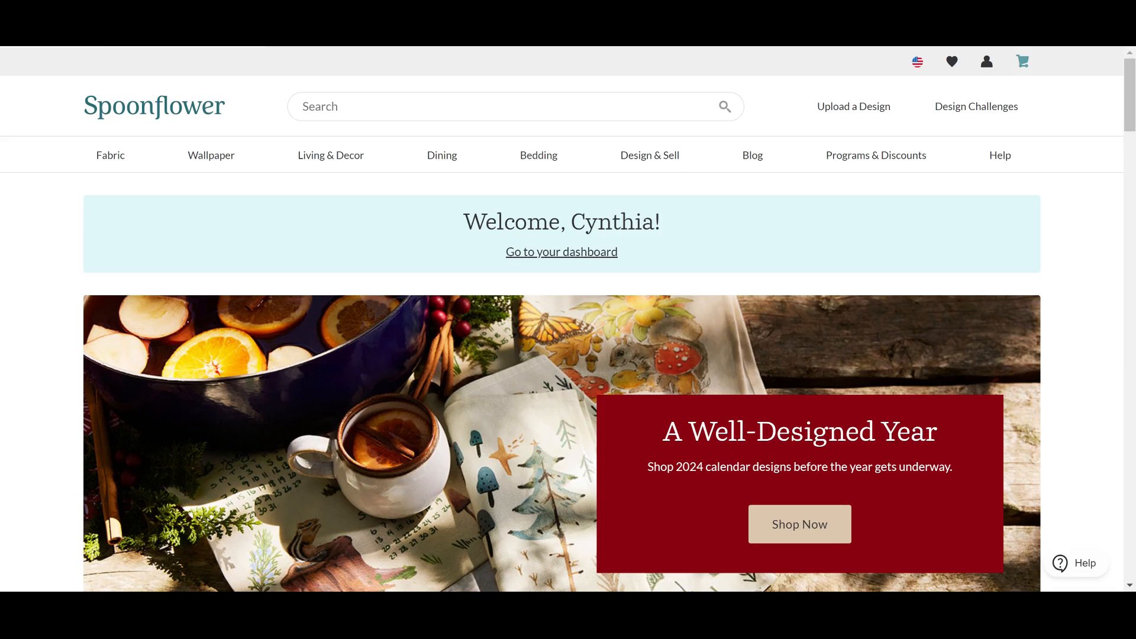
text(cynthia maynard)
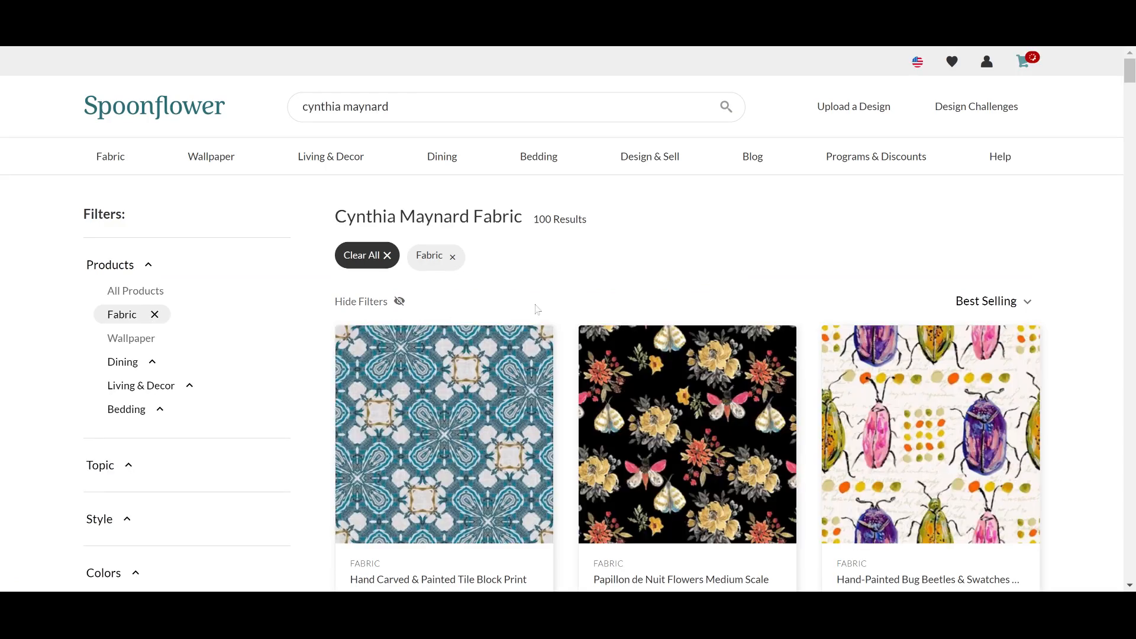
scroll(down, 3)
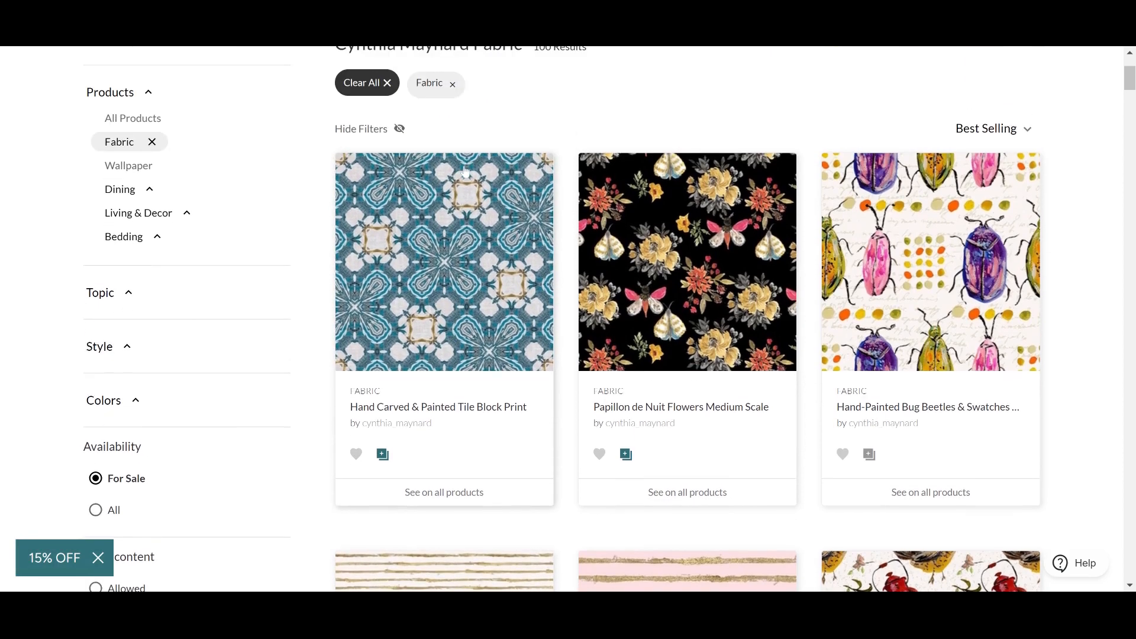
mouse_move(391, 469)
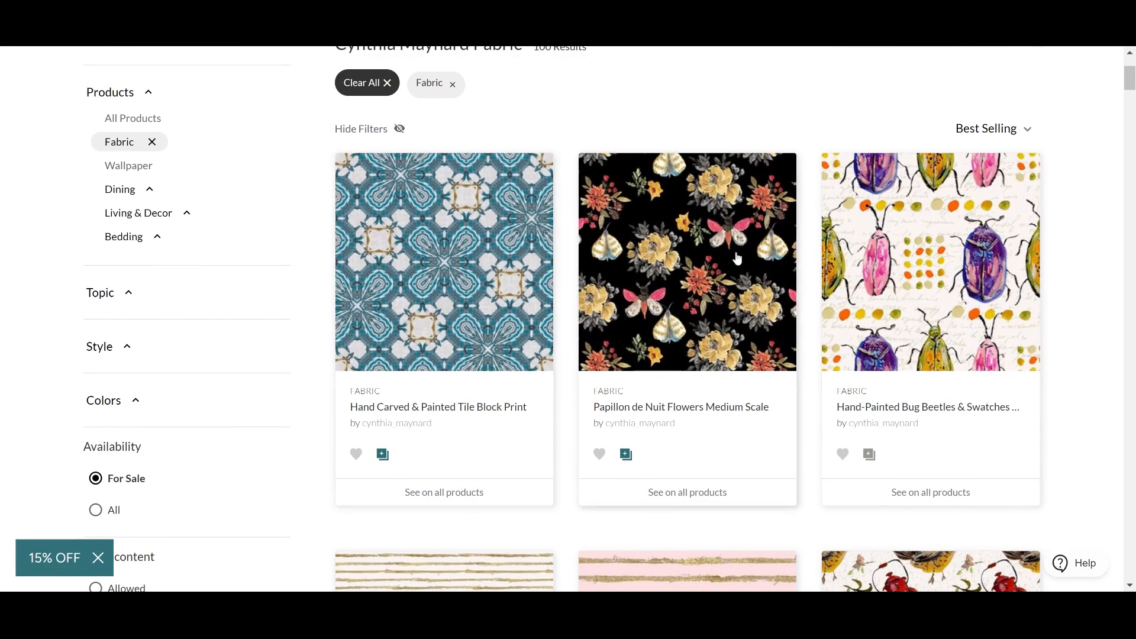
scroll(down, 3)
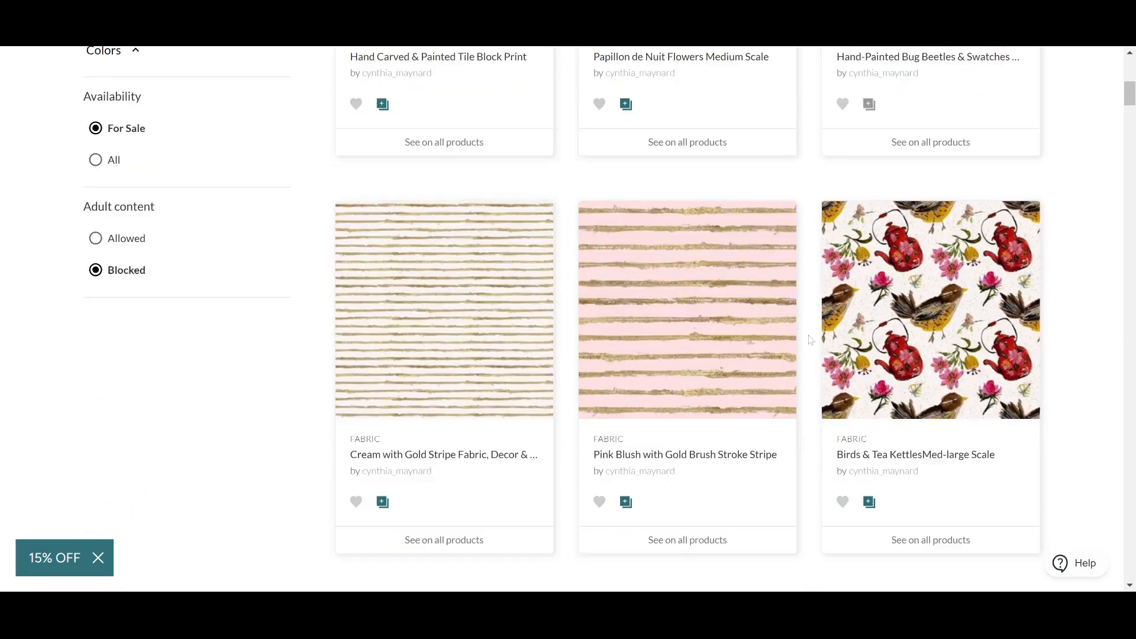
scroll(down, 3)
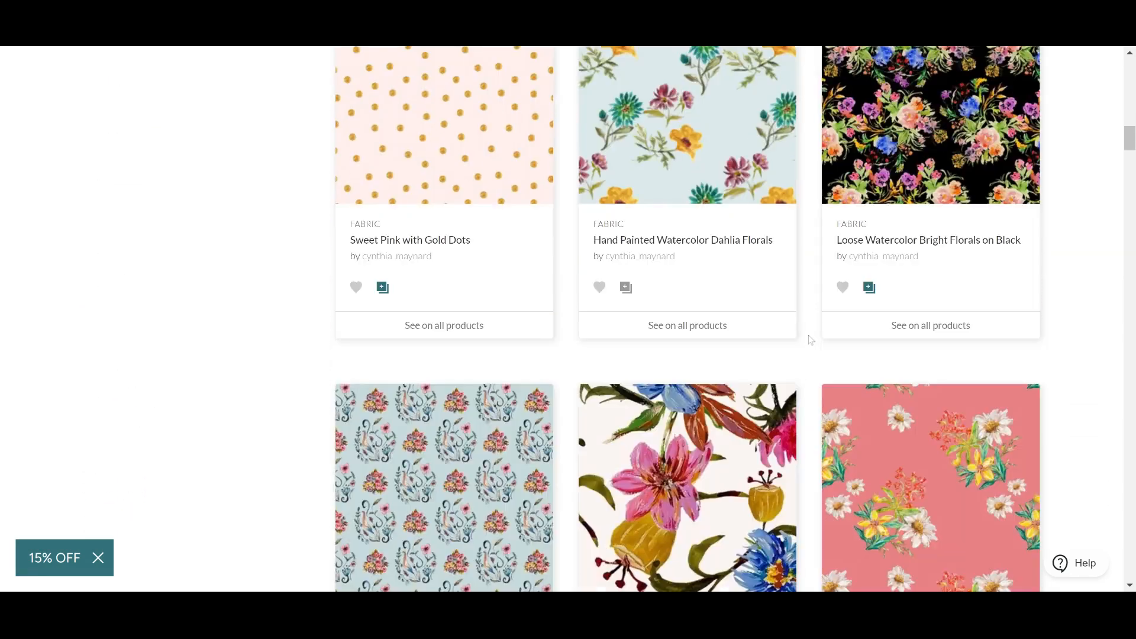
scroll(down, 3)
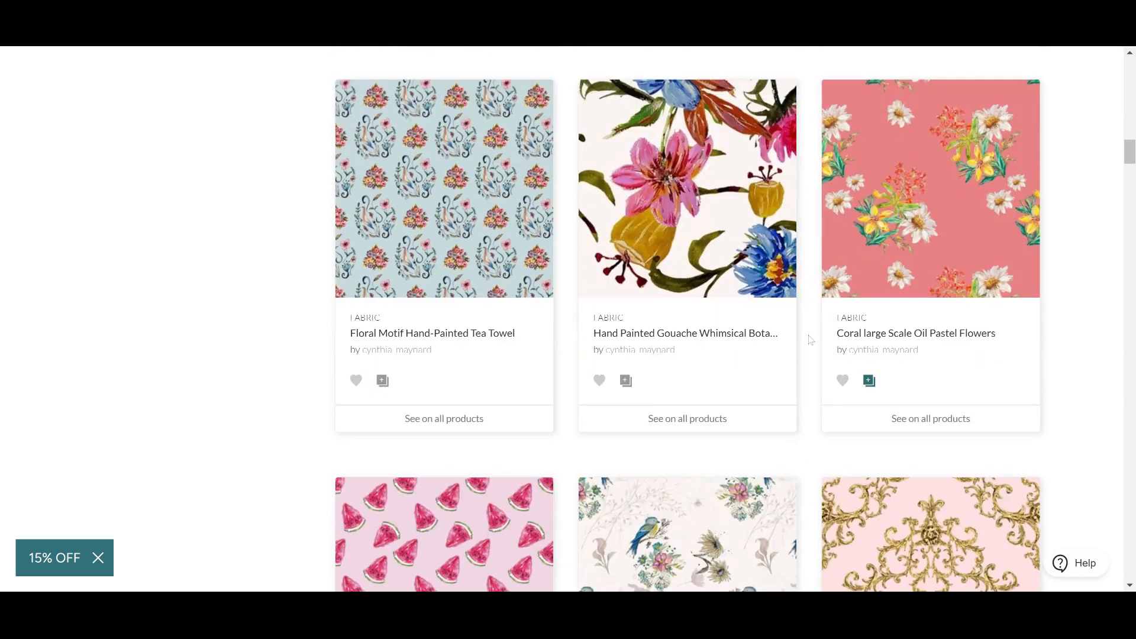